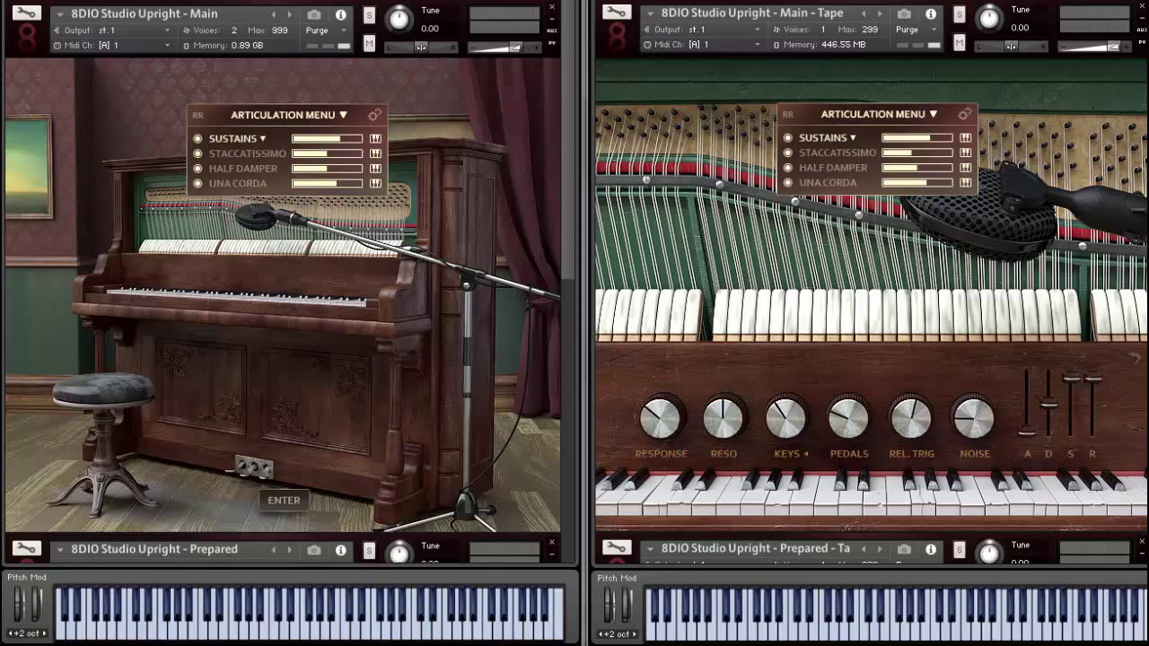
{"action": "mouse_move", "coordinate": [1017, 291]}
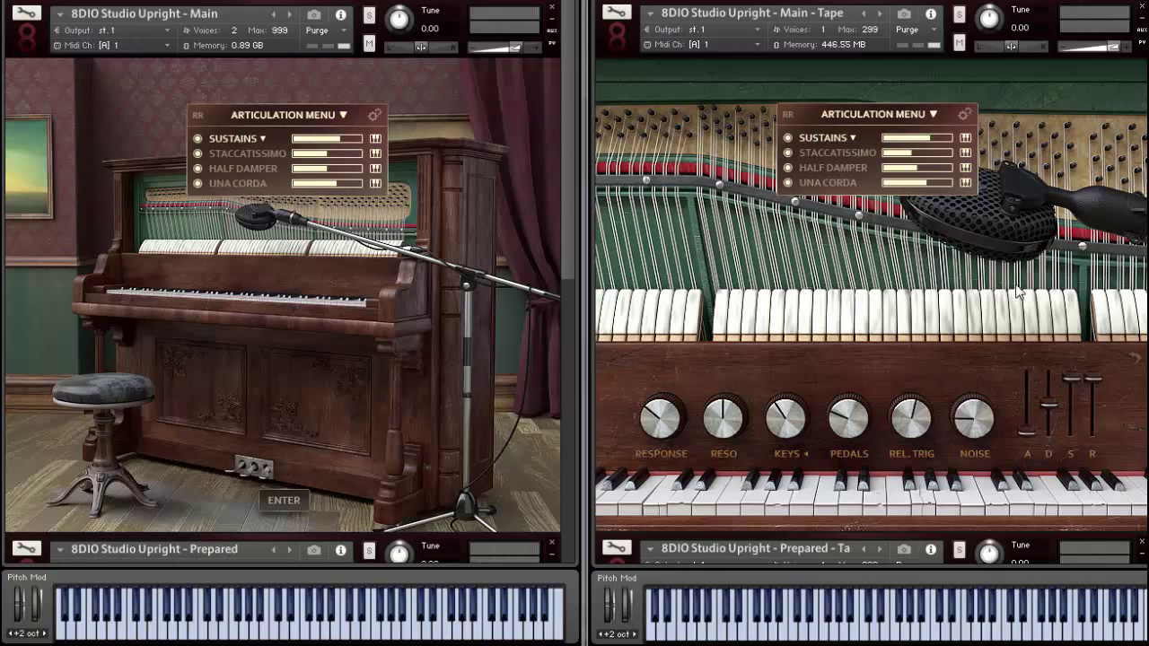
{"action": "mouse_move", "coordinate": [729, 152]}
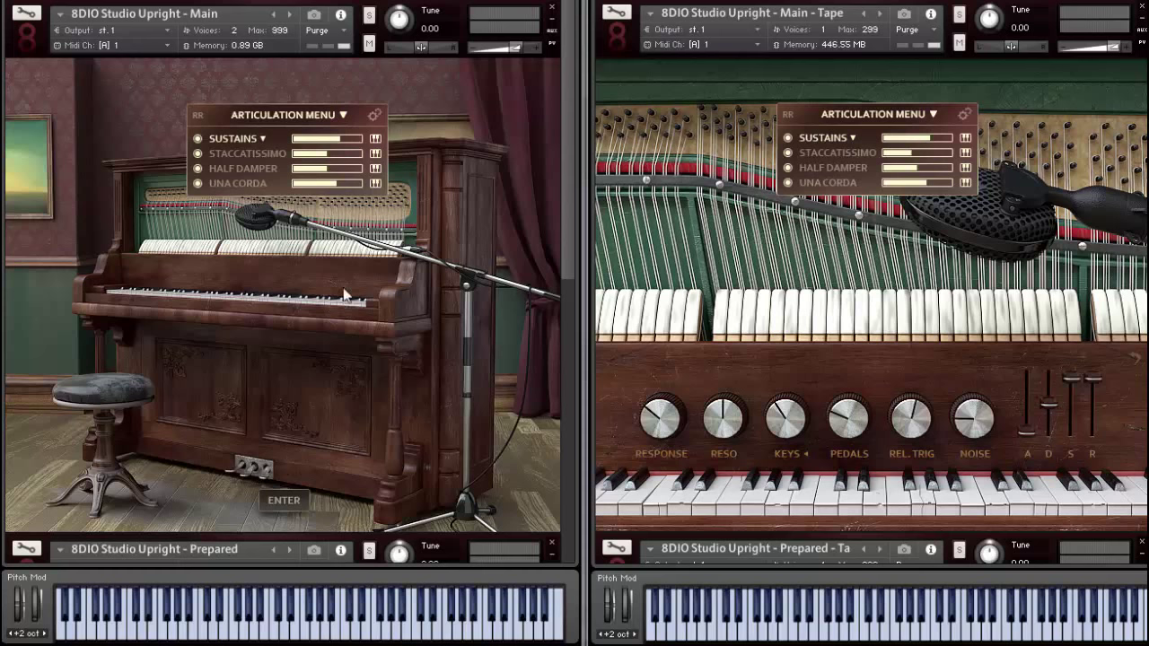
{"action": "mouse_move", "coordinate": [314, 285]}
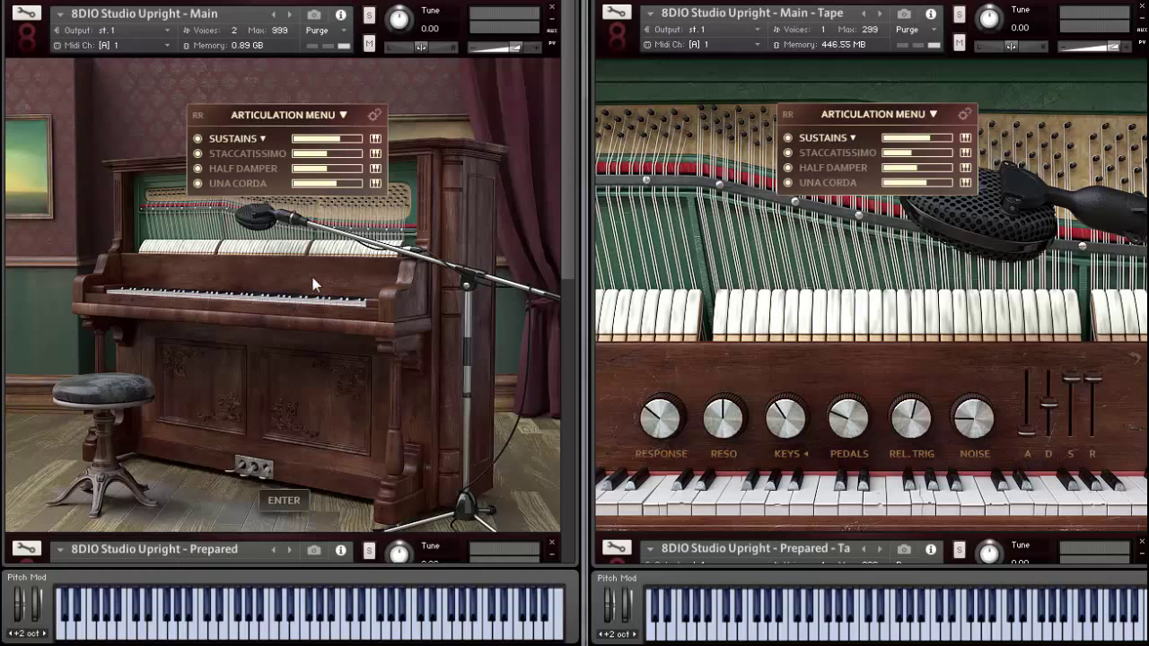
{"action": "mouse_move", "coordinate": [316, 296]}
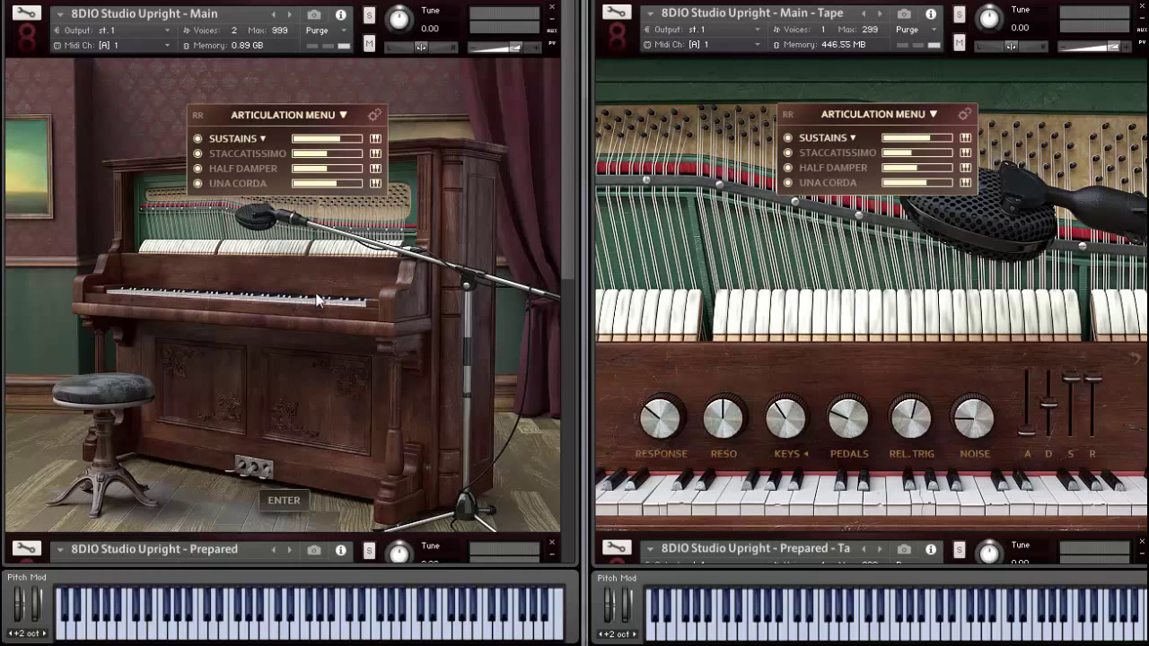
{"action": "mouse_move", "coordinate": [255, 334]}
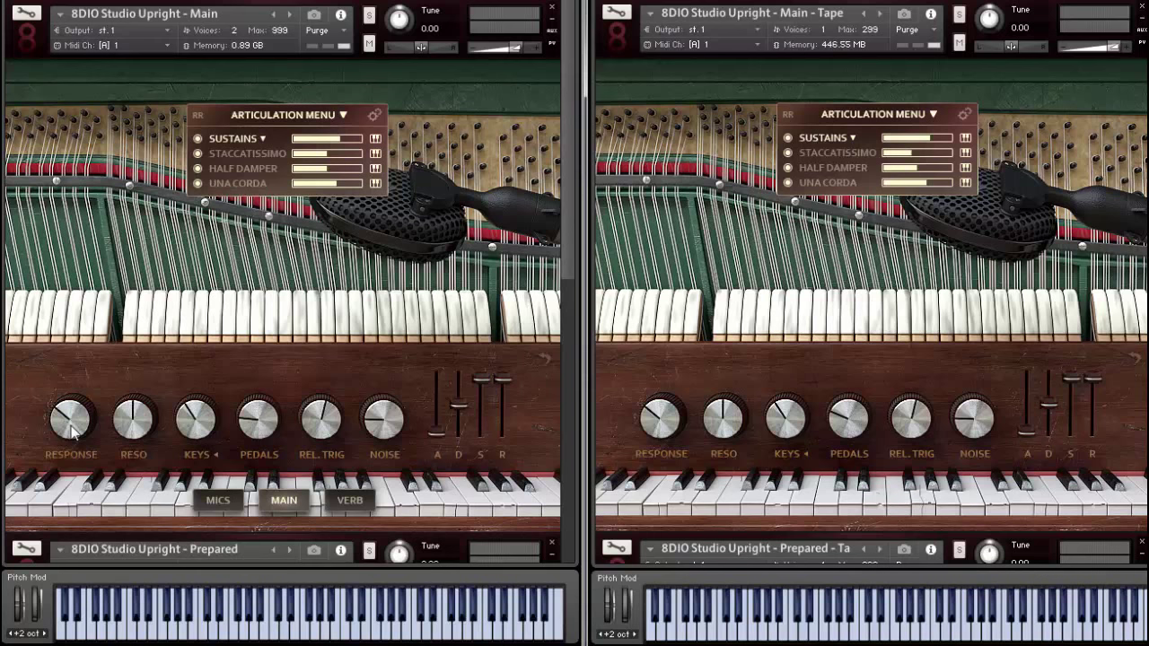
{"action": "left_click", "coordinate": [72, 420]}
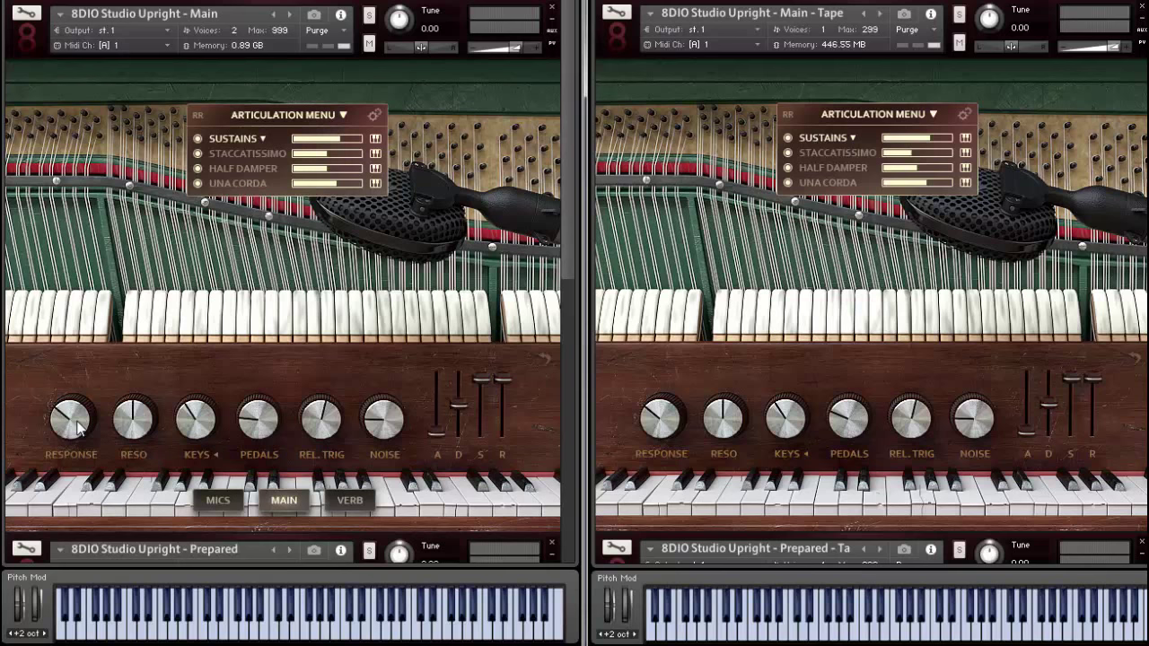
{"action": "mouse_move", "coordinate": [54, 368]}
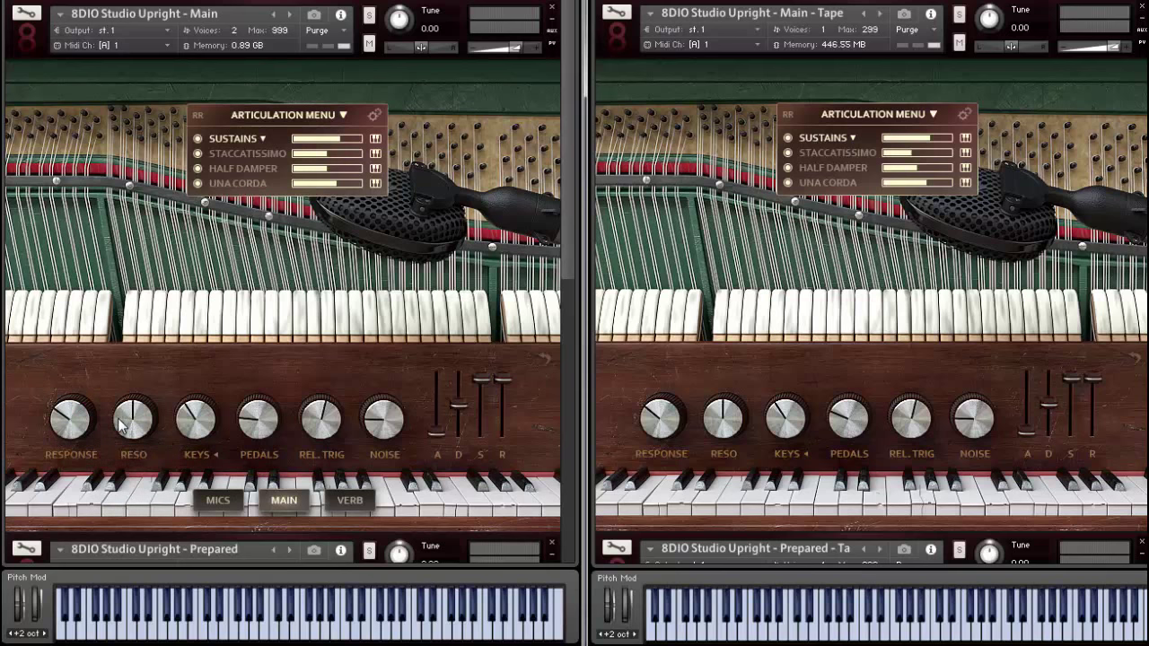
{"action": "mouse_move", "coordinate": [198, 433]}
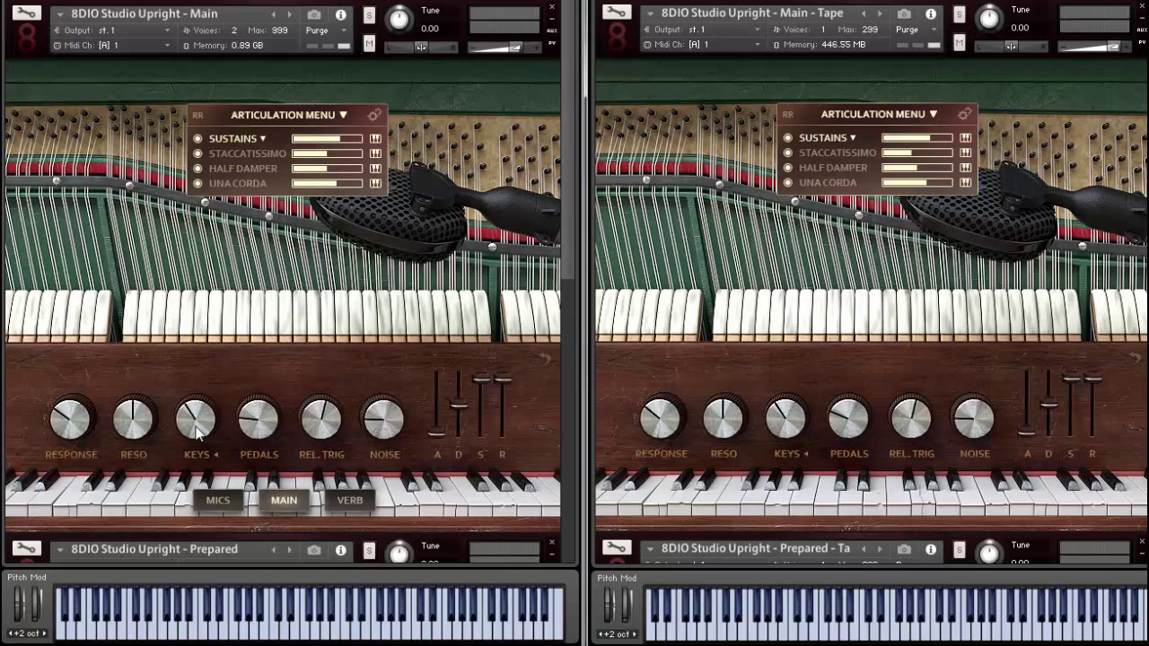
{"action": "mouse_move", "coordinate": [277, 422]}
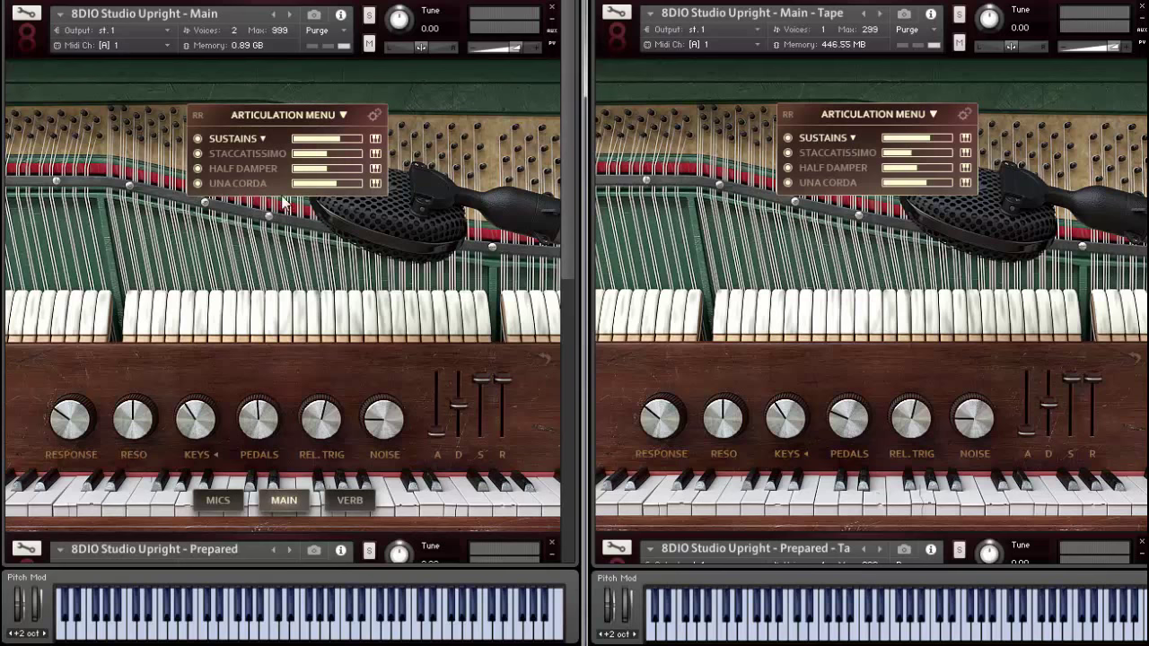
{"action": "mouse_move", "coordinate": [241, 427]}
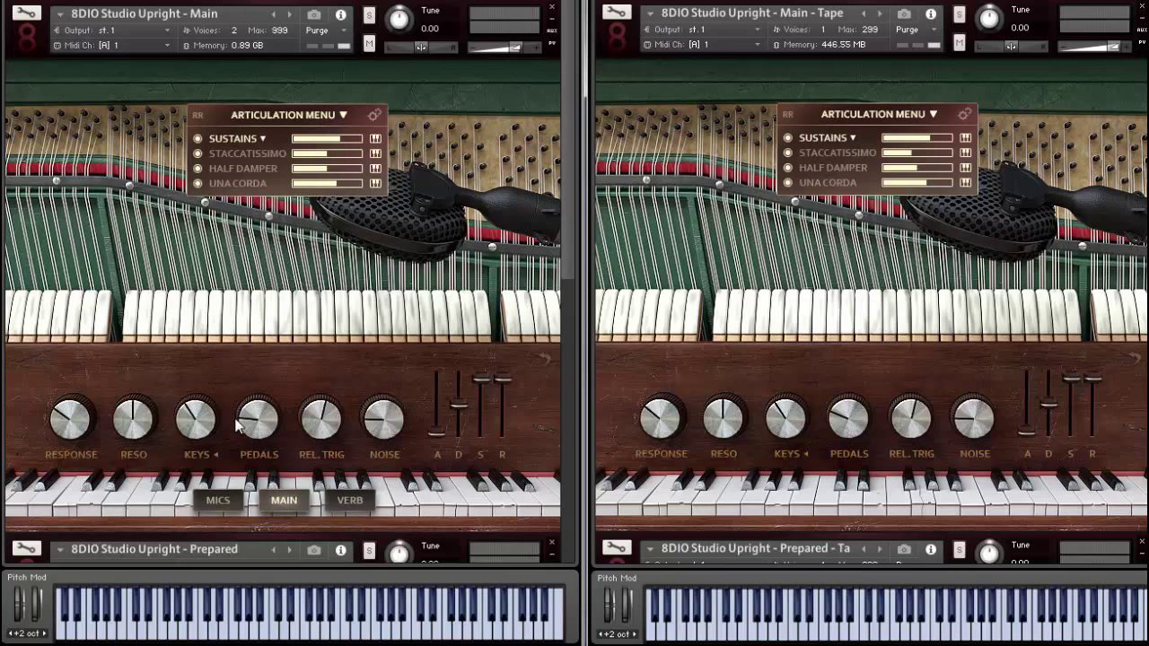
{"action": "mouse_move", "coordinate": [131, 482]}
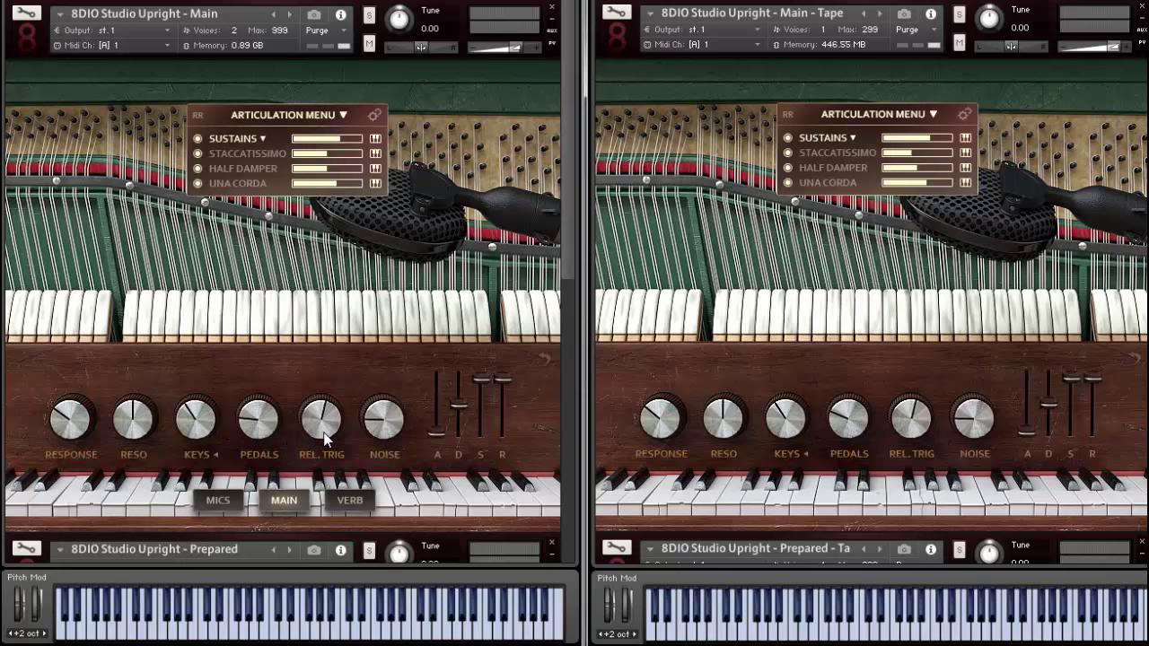
{"action": "mouse_move", "coordinate": [542, 433]}
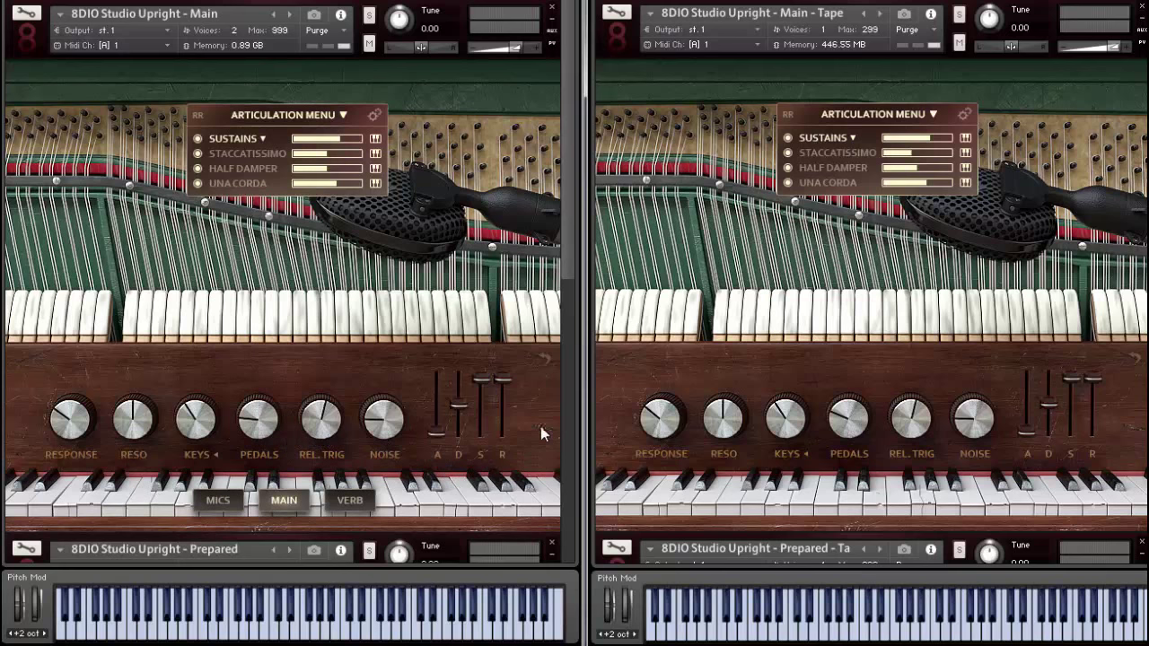
{"action": "mouse_move", "coordinate": [342, 463]}
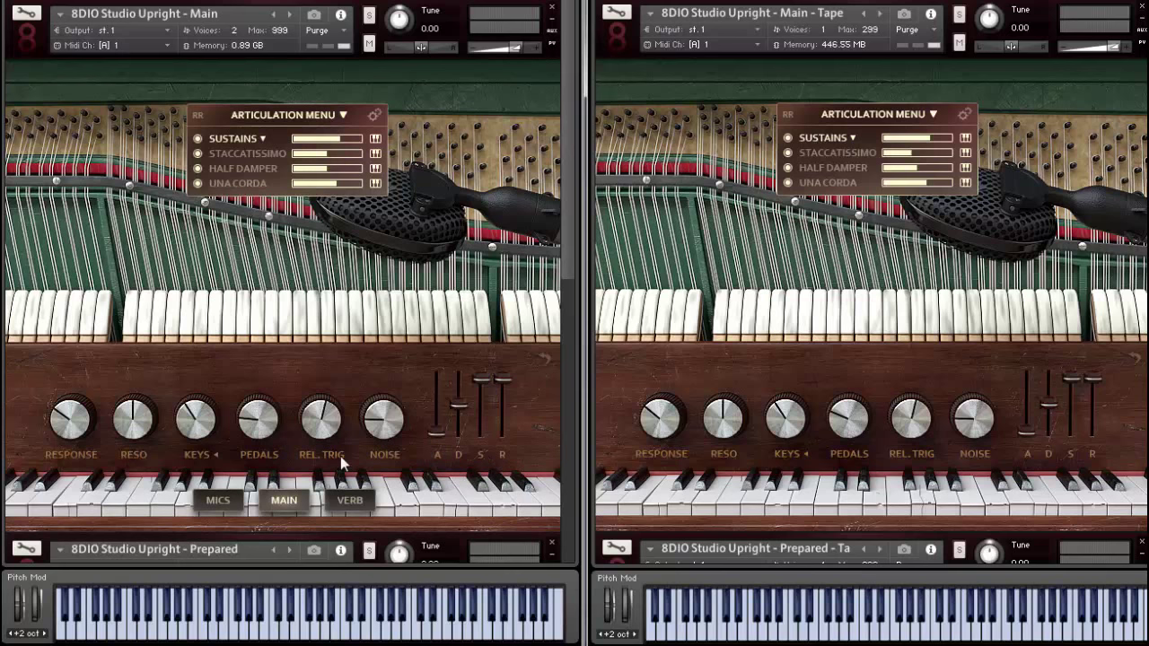
Show the Main instrument's mic mixer, then its reverb page with the TF 8000 and 8CASTI pedals
{"action": "left_click", "coordinate": [217, 500]}
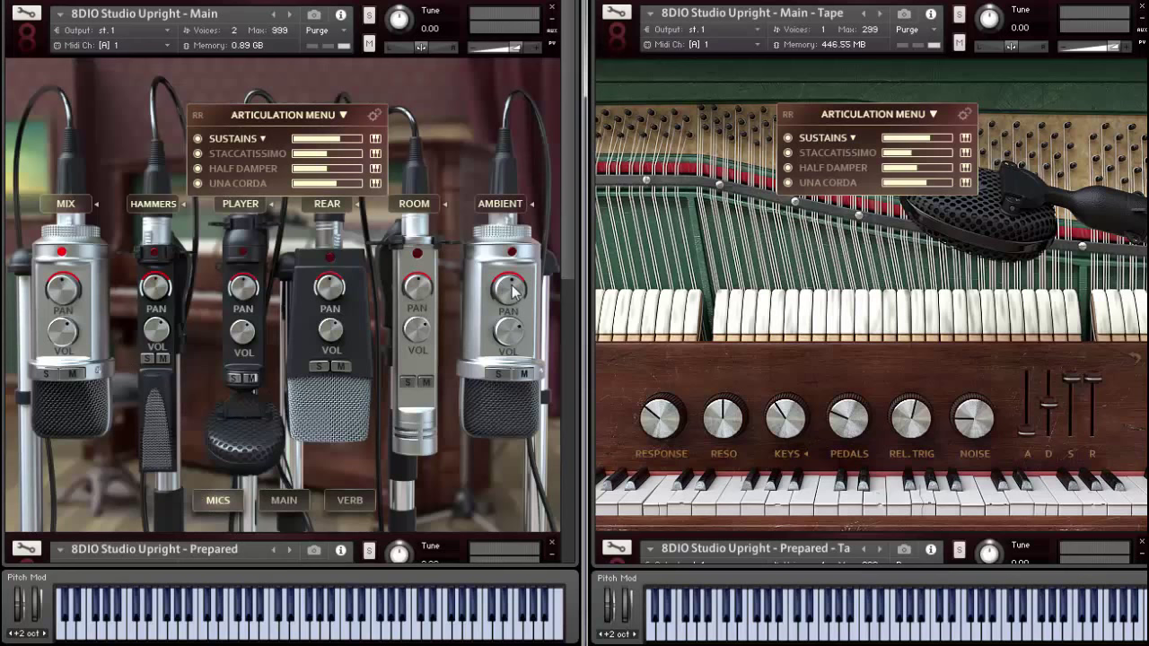
{"action": "mouse_move", "coordinate": [176, 304]}
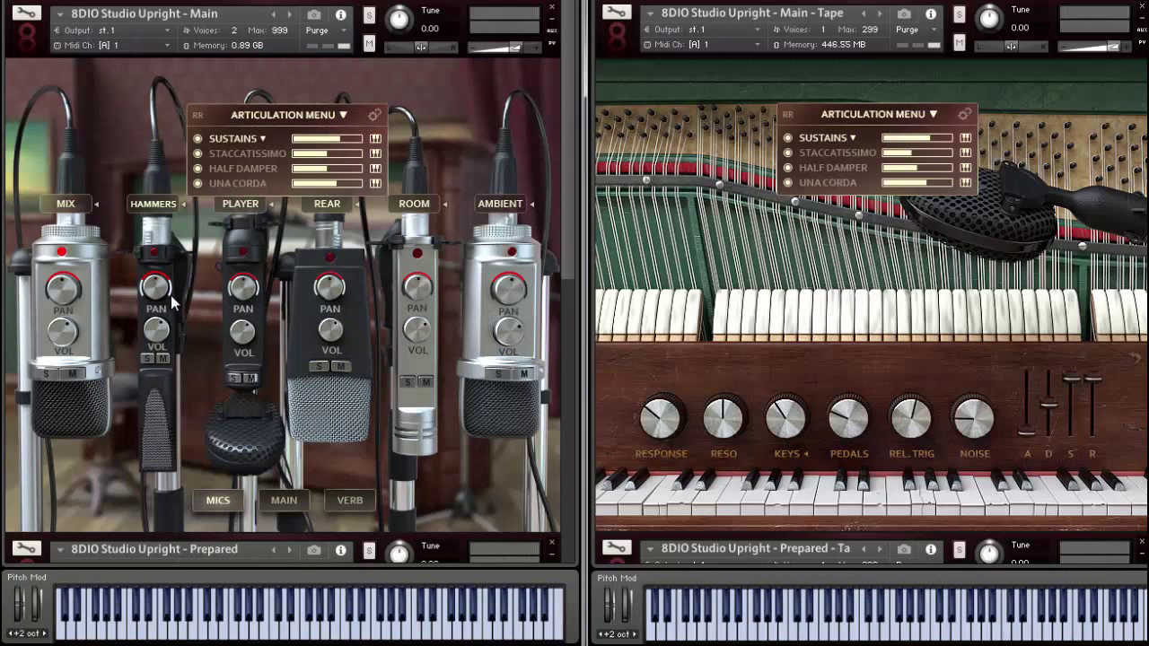
{"action": "mouse_move", "coordinate": [165, 469]}
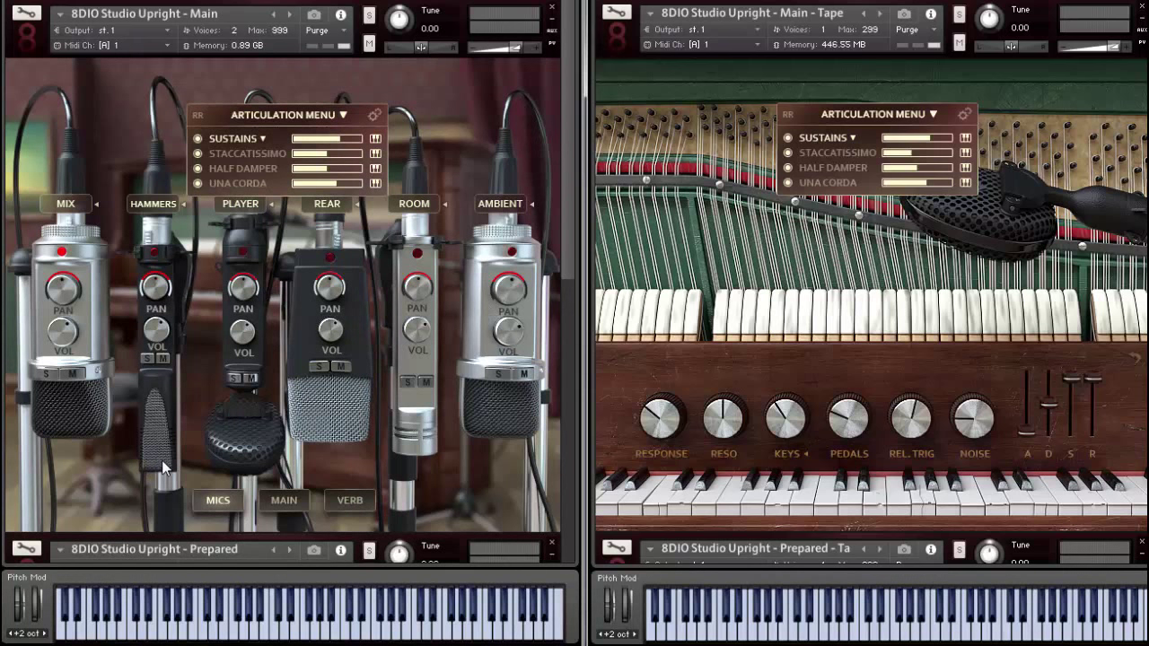
{"action": "mouse_move", "coordinate": [199, 368]}
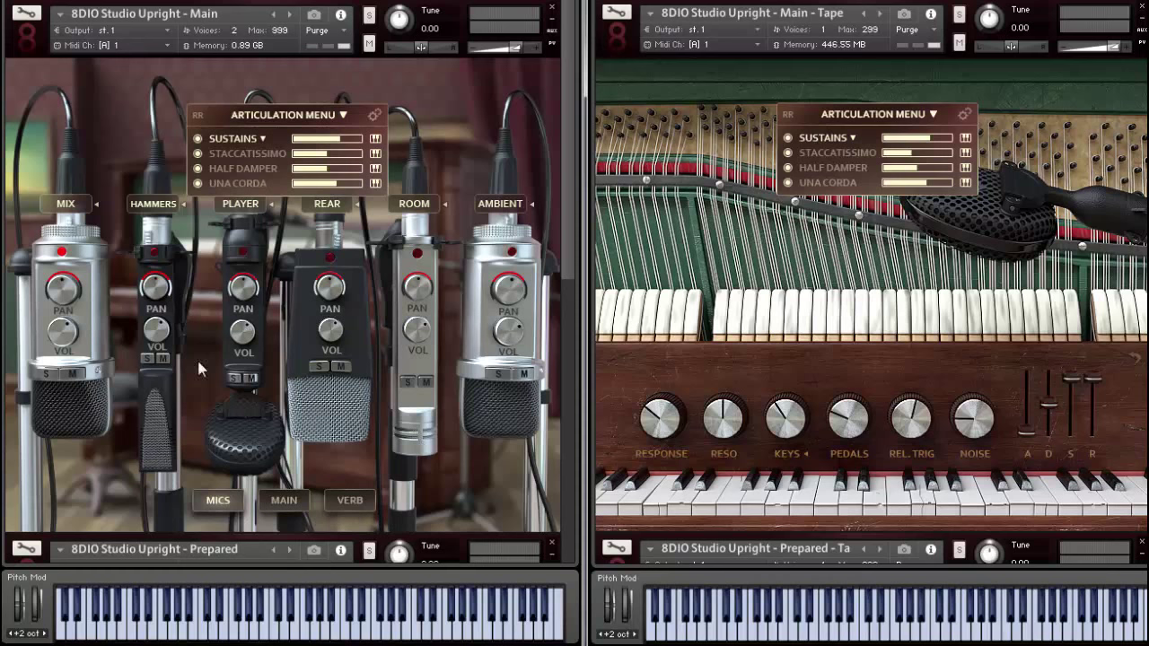
{"action": "left_click", "coordinate": [348, 500]}
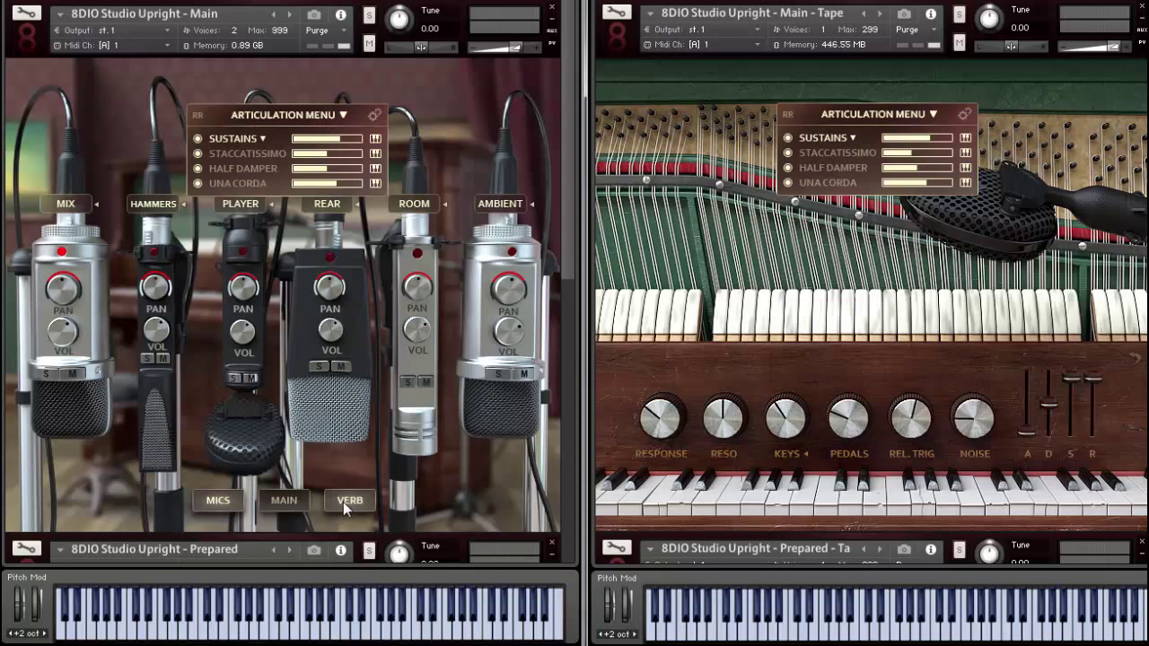
{"action": "left_click", "coordinate": [349, 499]}
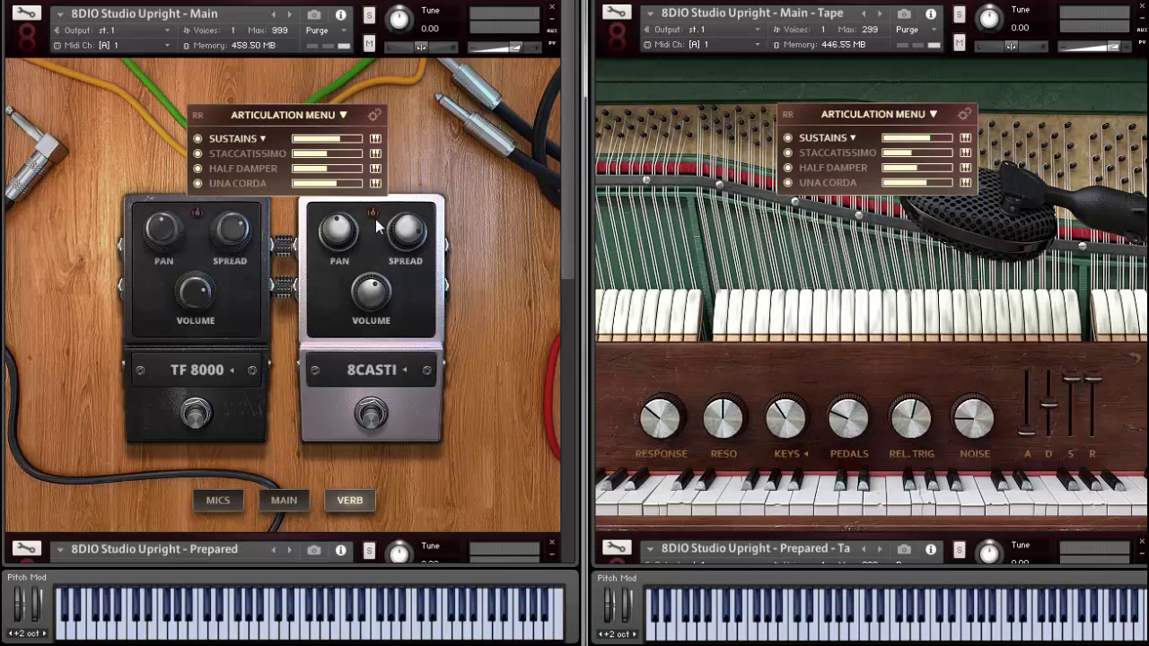
{"action": "mouse_move", "coordinate": [352, 440]}
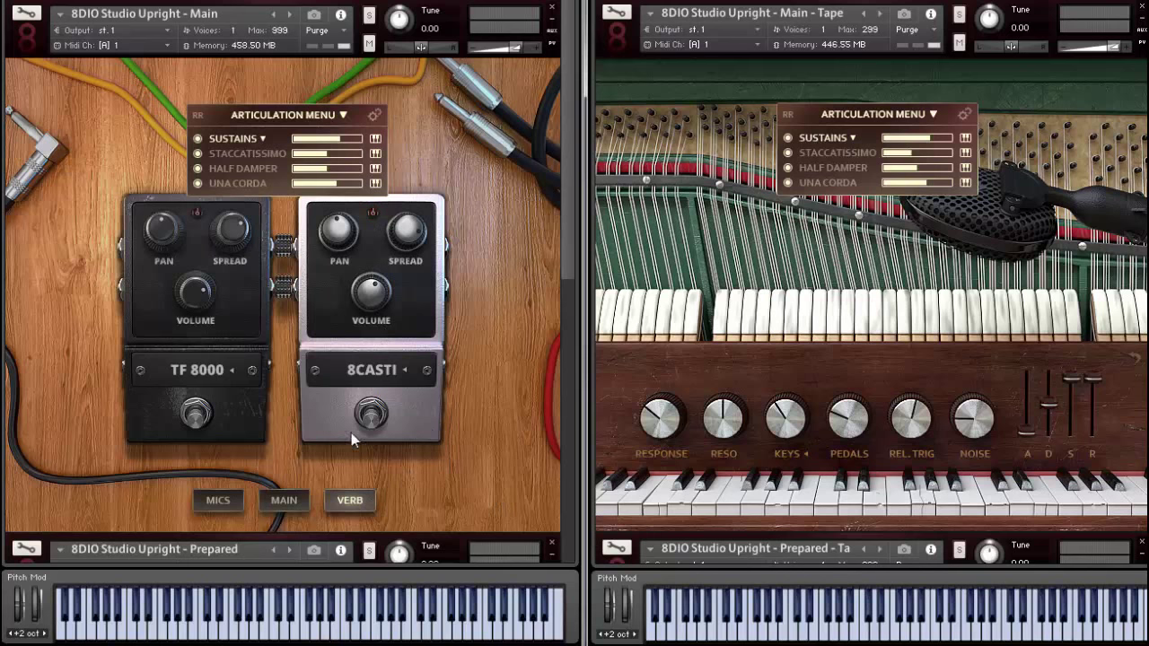
{"action": "mouse_move", "coordinate": [133, 485]}
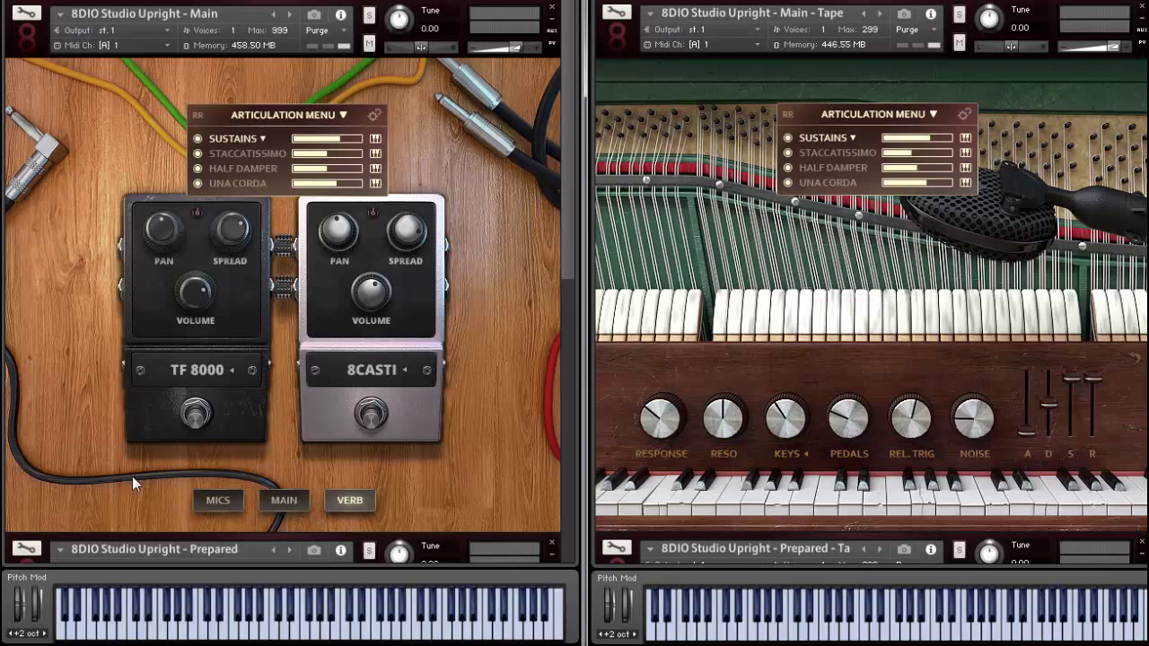
{"action": "left_click", "coordinate": [284, 499]}
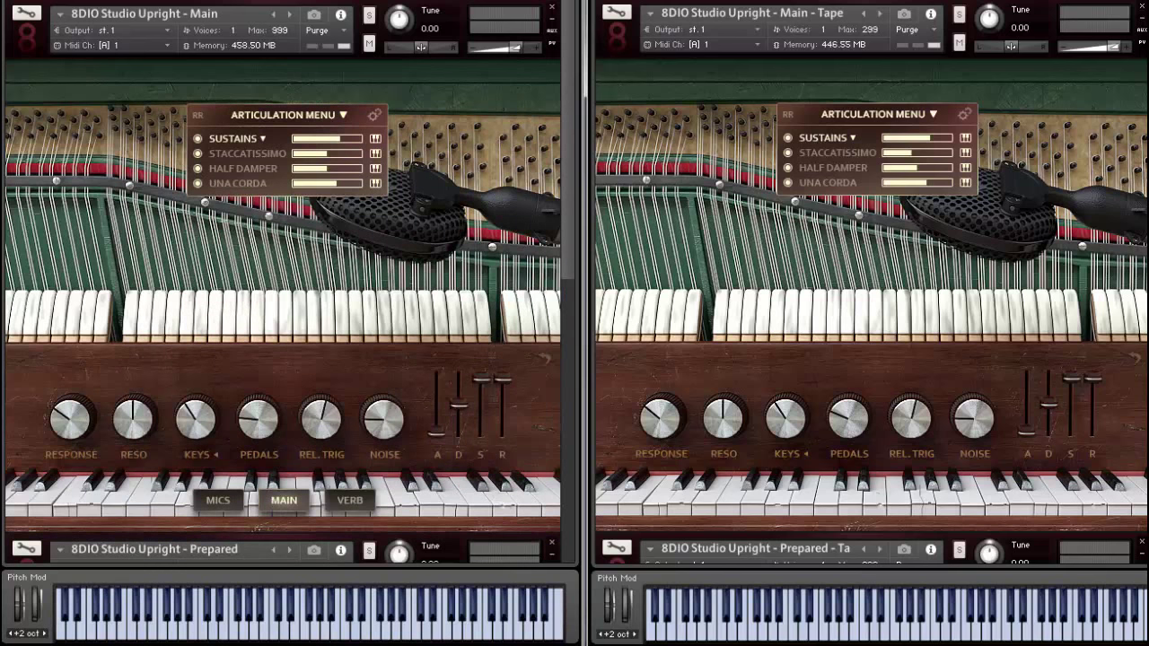
{"action": "mouse_move", "coordinate": [277, 188]}
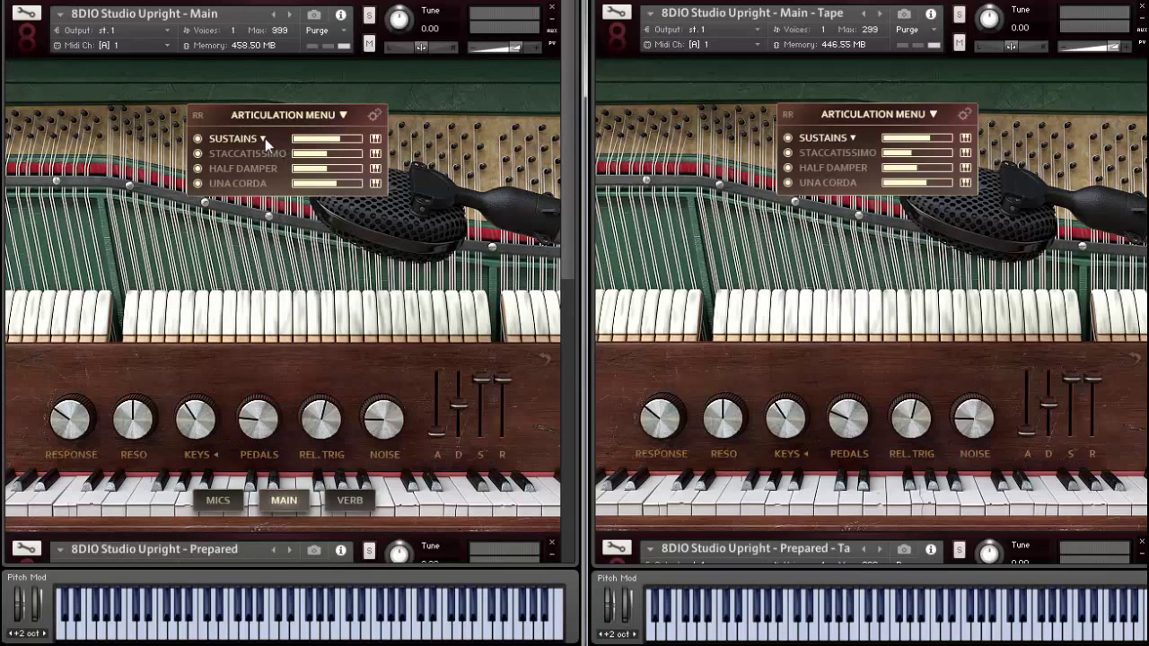
{"action": "mouse_move", "coordinate": [276, 144]}
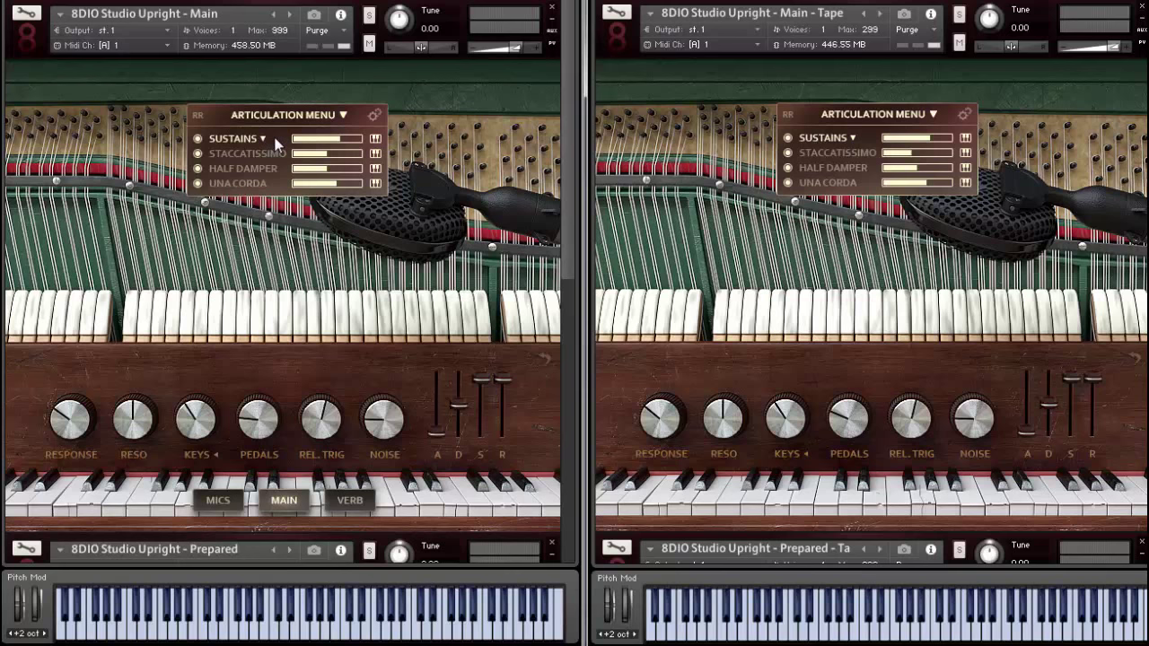
{"action": "mouse_move", "coordinate": [277, 194]}
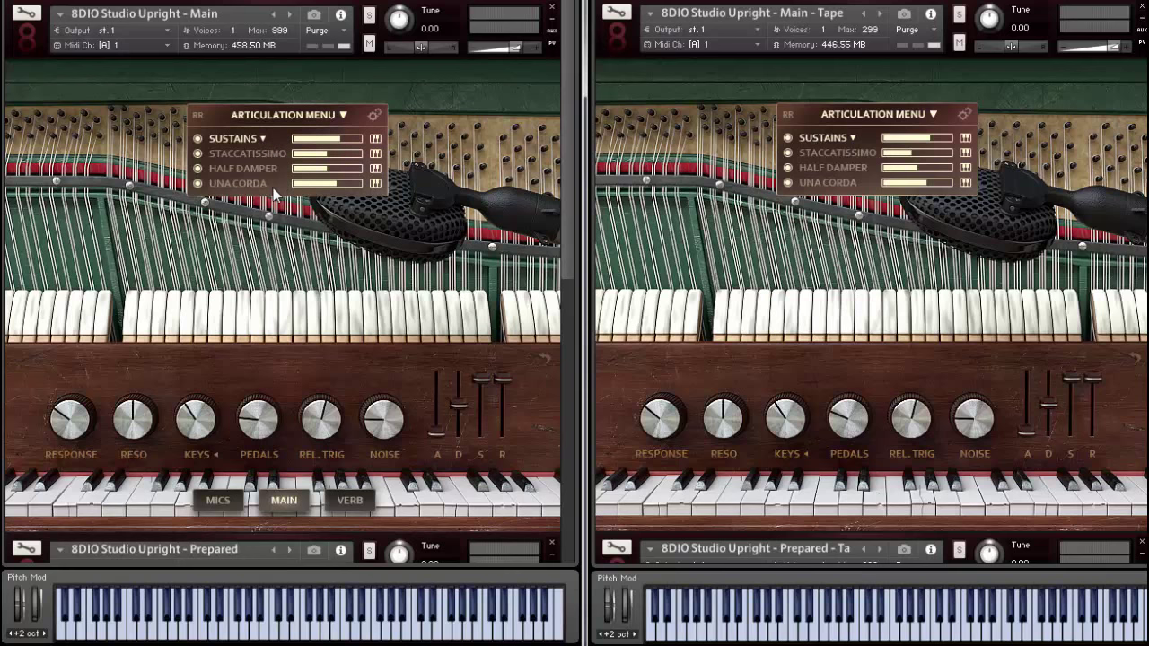
{"action": "mouse_move", "coordinate": [289, 144]}
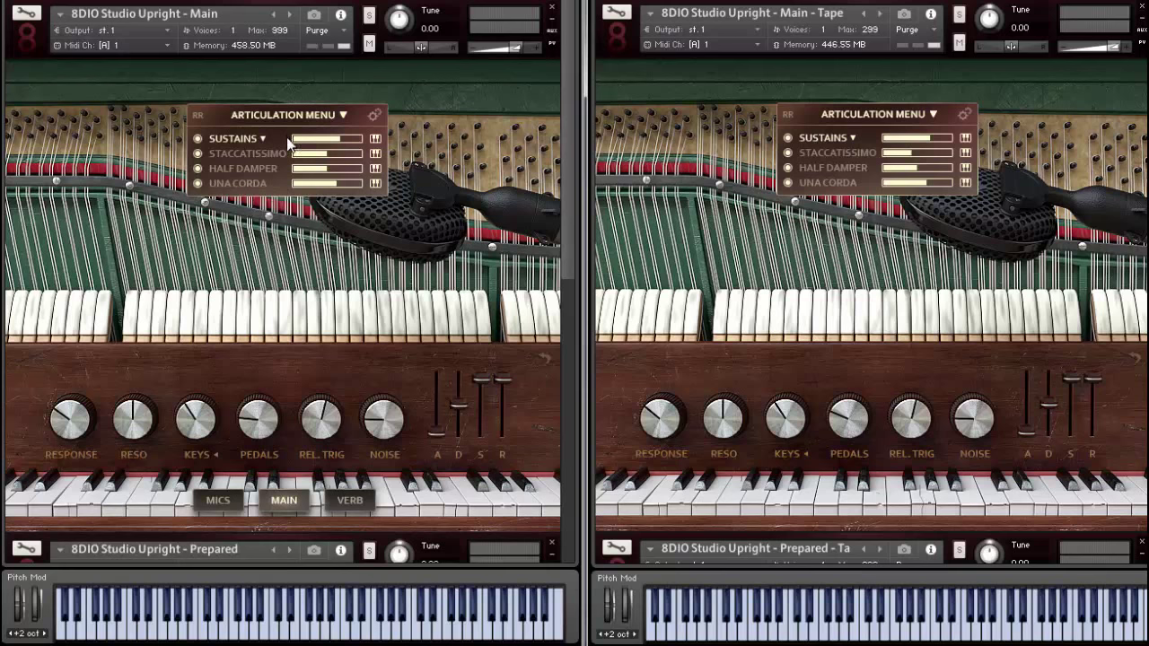
{"action": "mouse_move", "coordinate": [265, 163]}
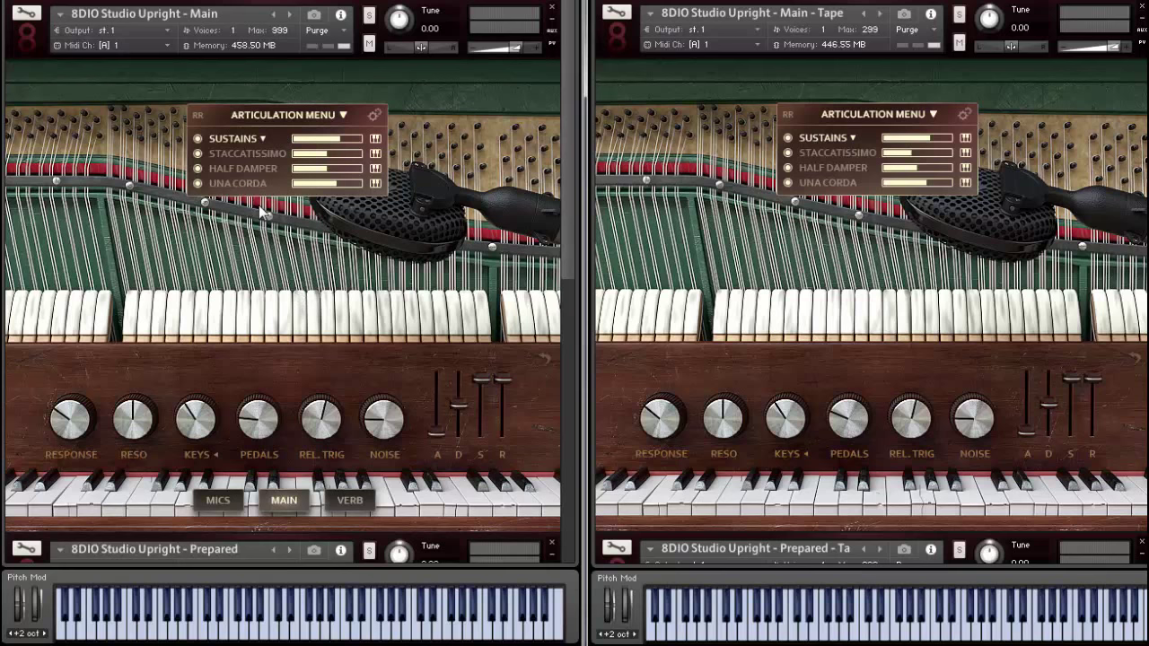
{"action": "mouse_move", "coordinate": [298, 260]}
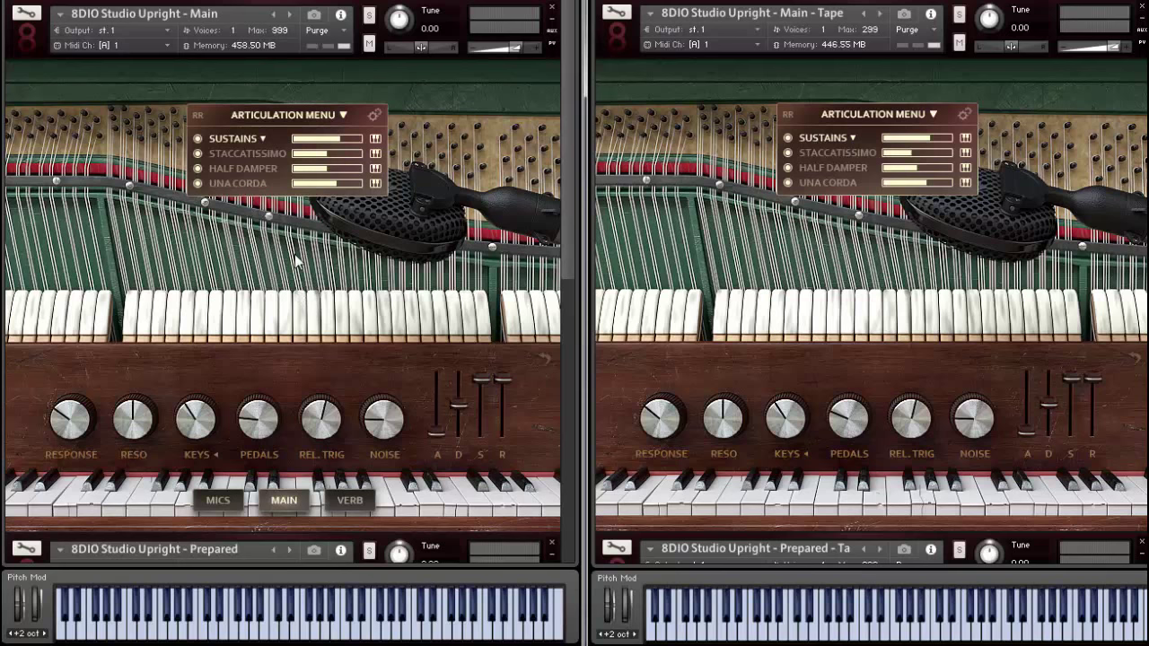
{"action": "mouse_move", "coordinate": [296, 185]}
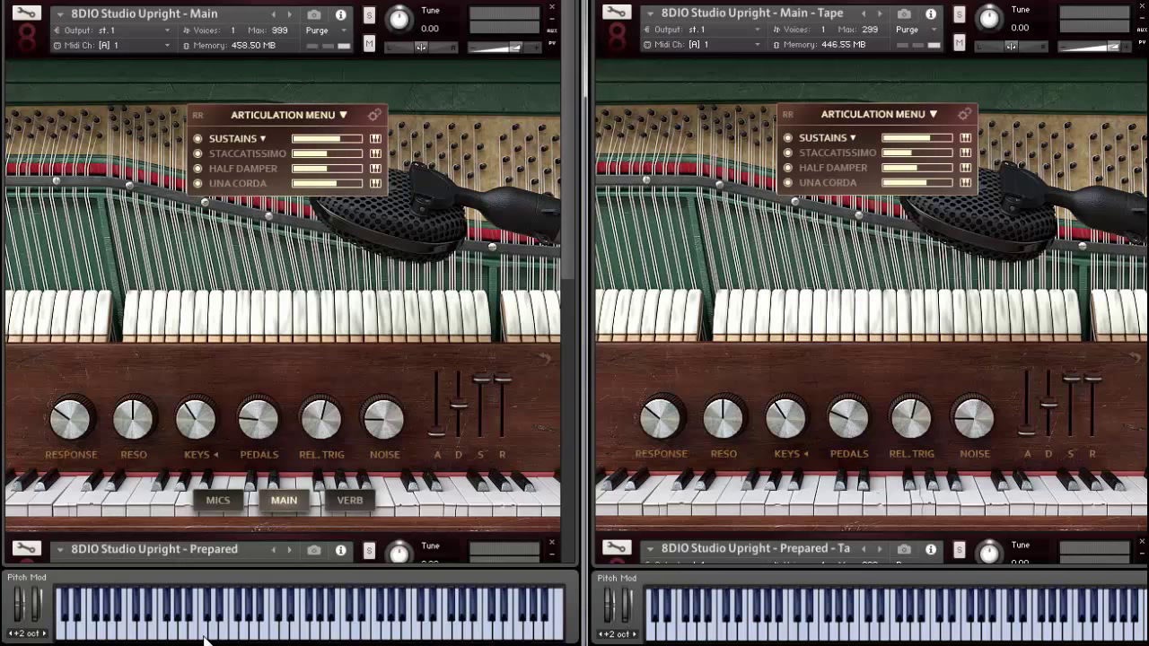
{"action": "mouse_move", "coordinate": [230, 615]}
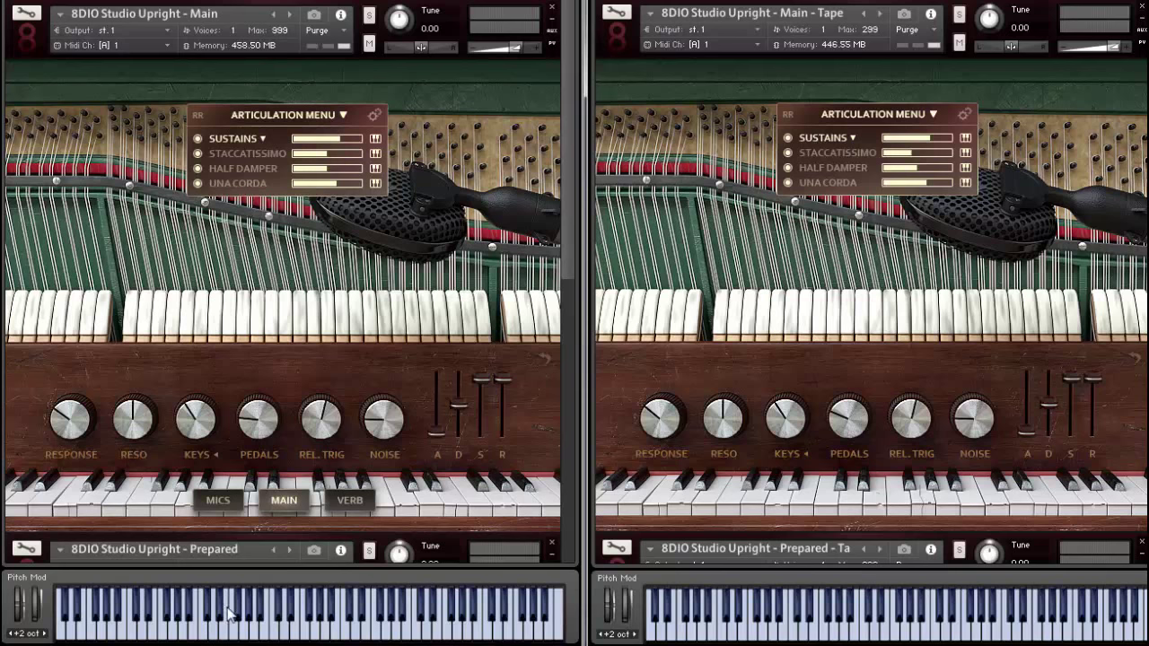
{"action": "mouse_move", "coordinate": [230, 547]}
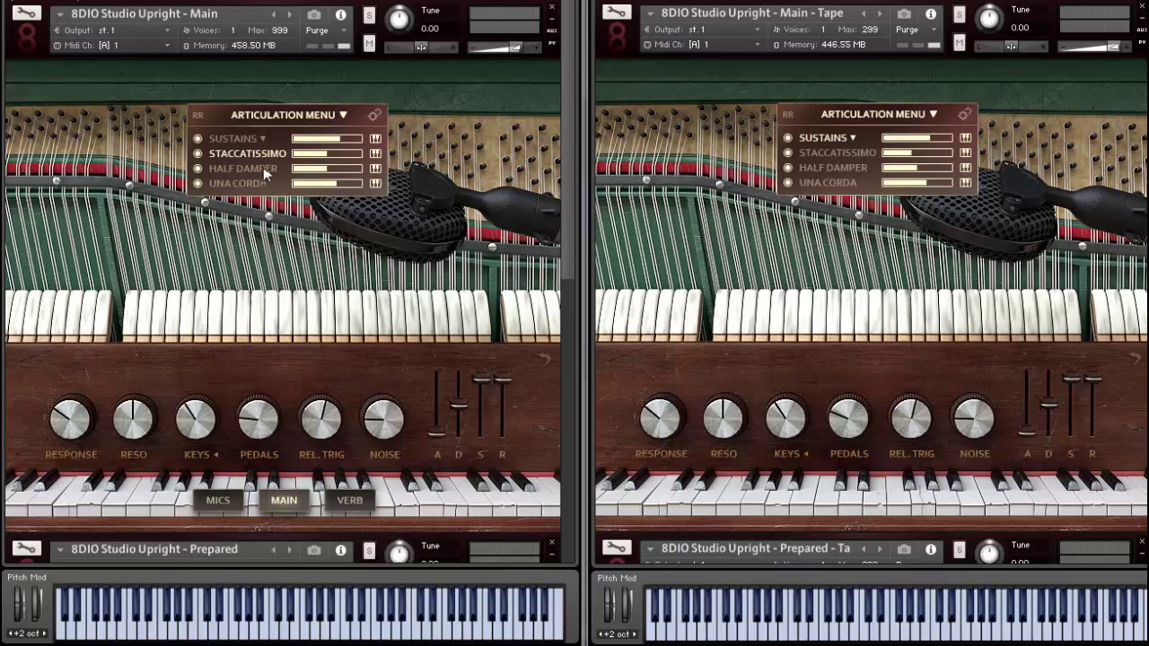
{"action": "mouse_move", "coordinate": [262, 171]}
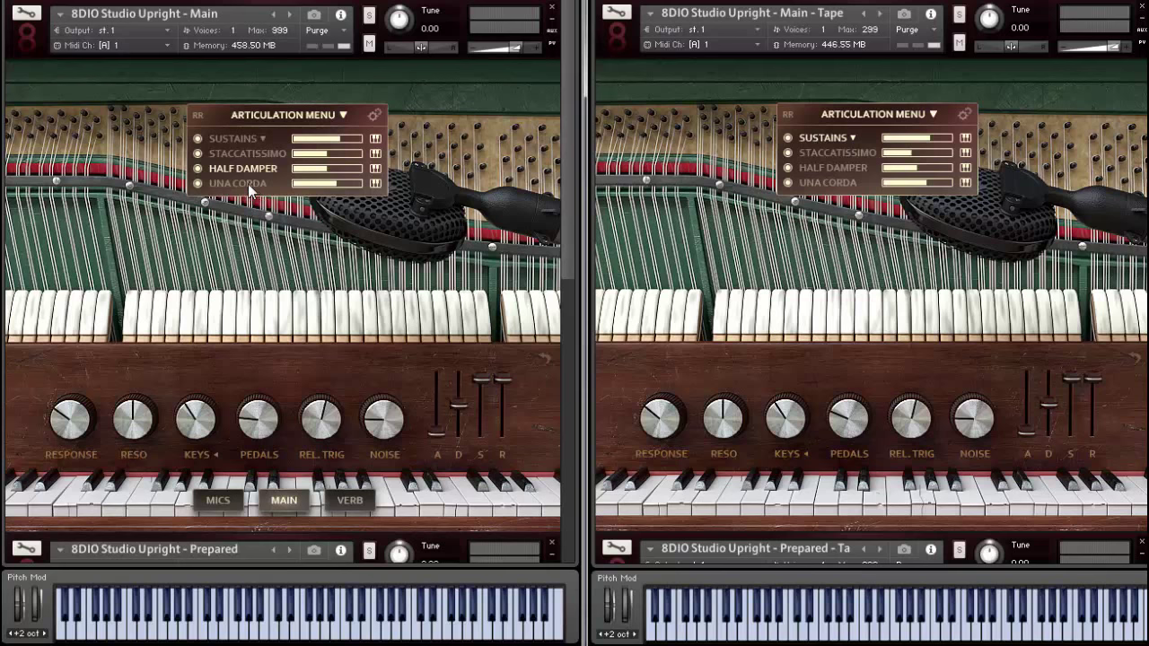
{"action": "mouse_move", "coordinate": [252, 194]}
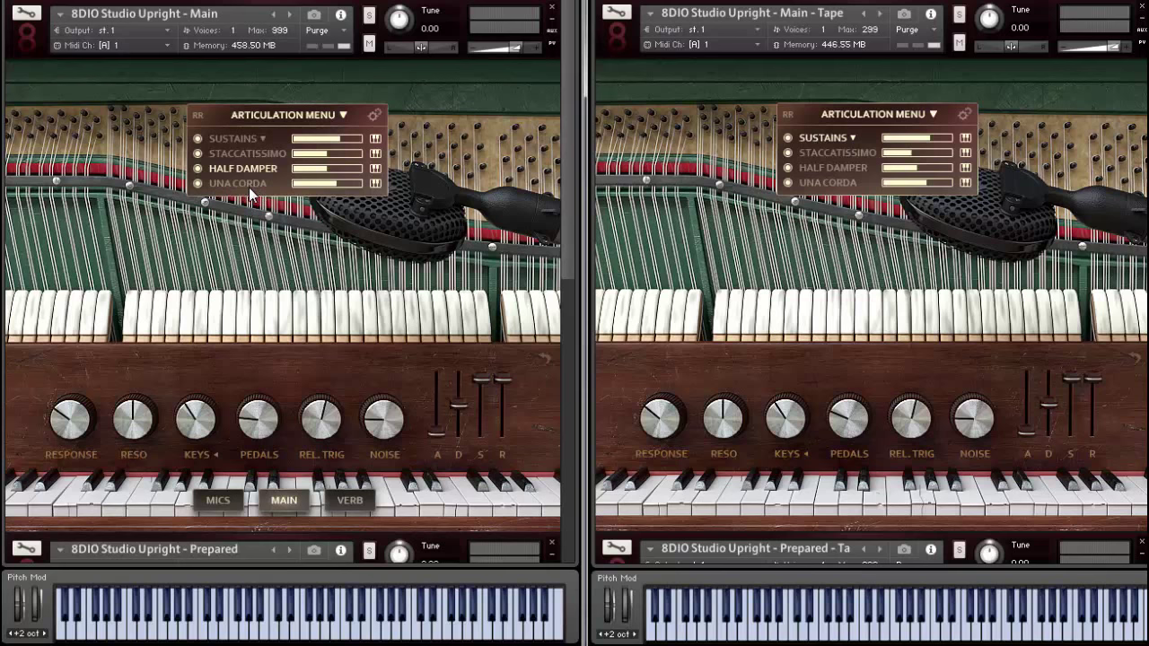
{"action": "mouse_move", "coordinate": [266, 168]}
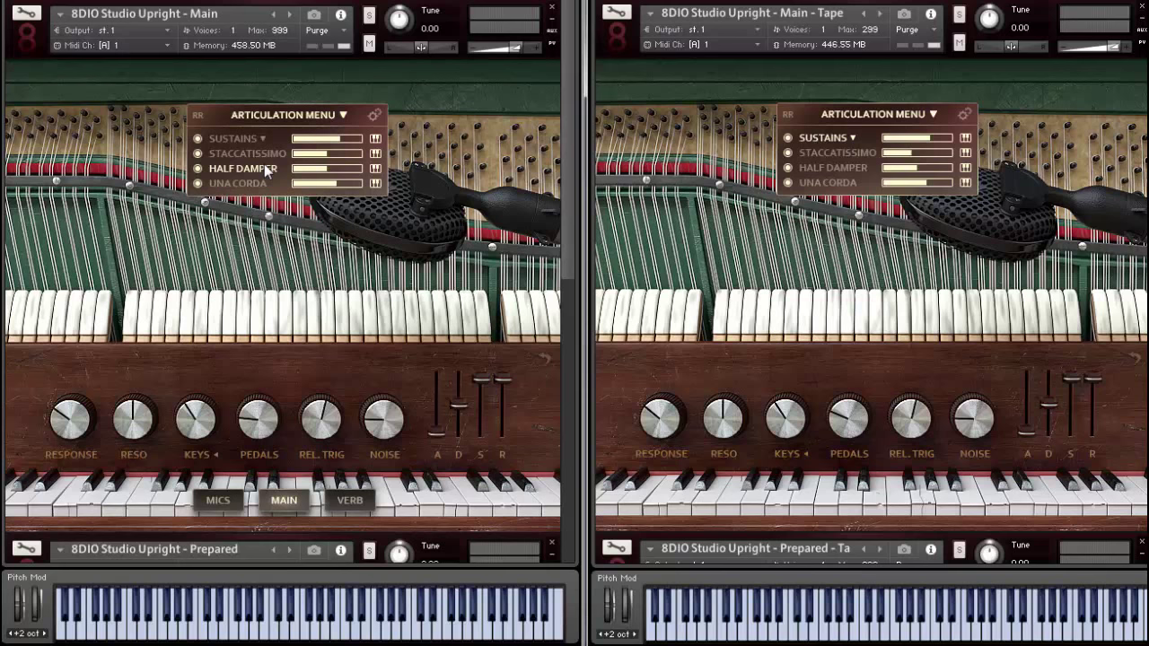
{"action": "mouse_move", "coordinate": [266, 180]}
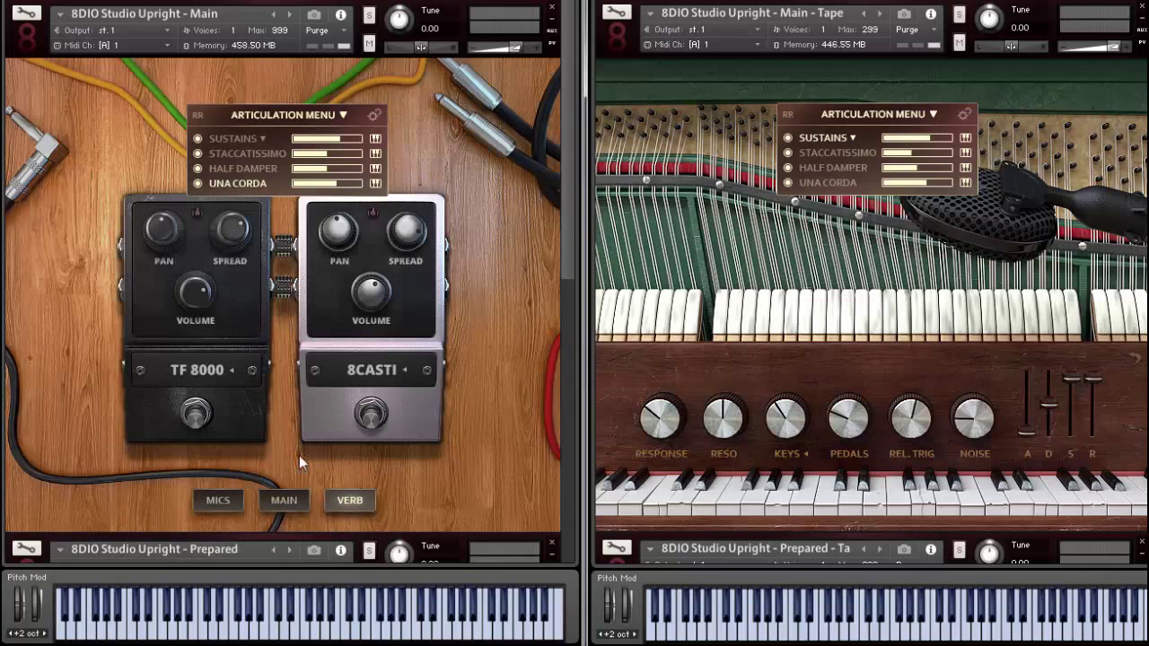
Enable the 8CASTI reverb pedal, tweak a knob, and return to the piano's main controls
{"action": "left_click", "coordinate": [284, 499]}
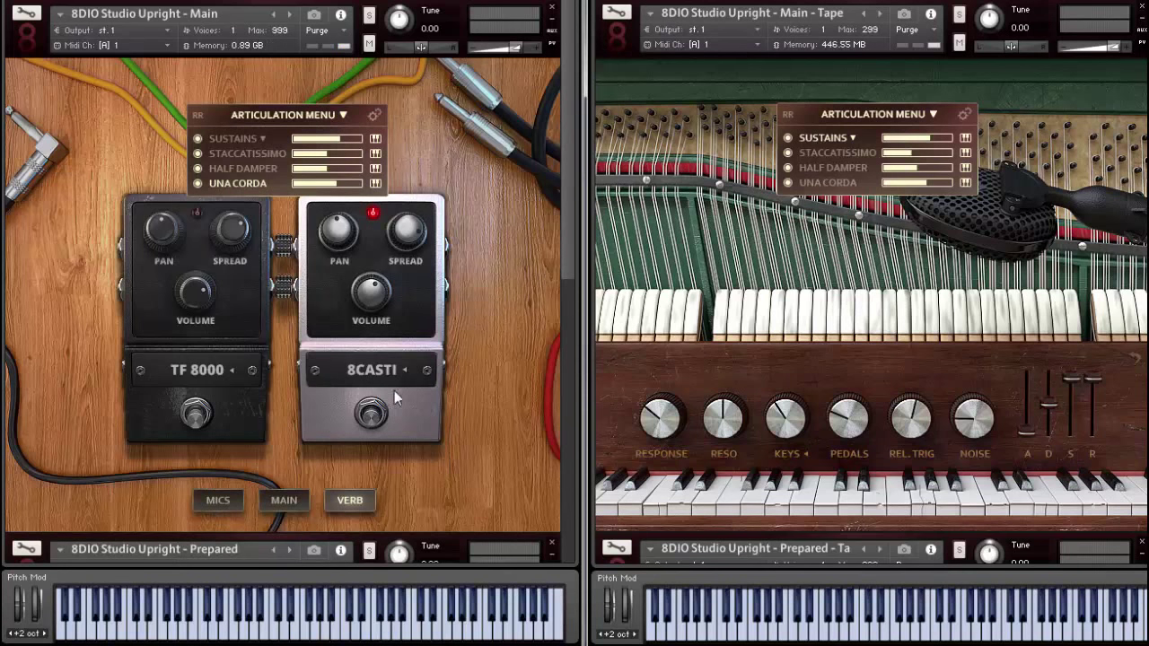
{"action": "mouse_move", "coordinate": [413, 358]}
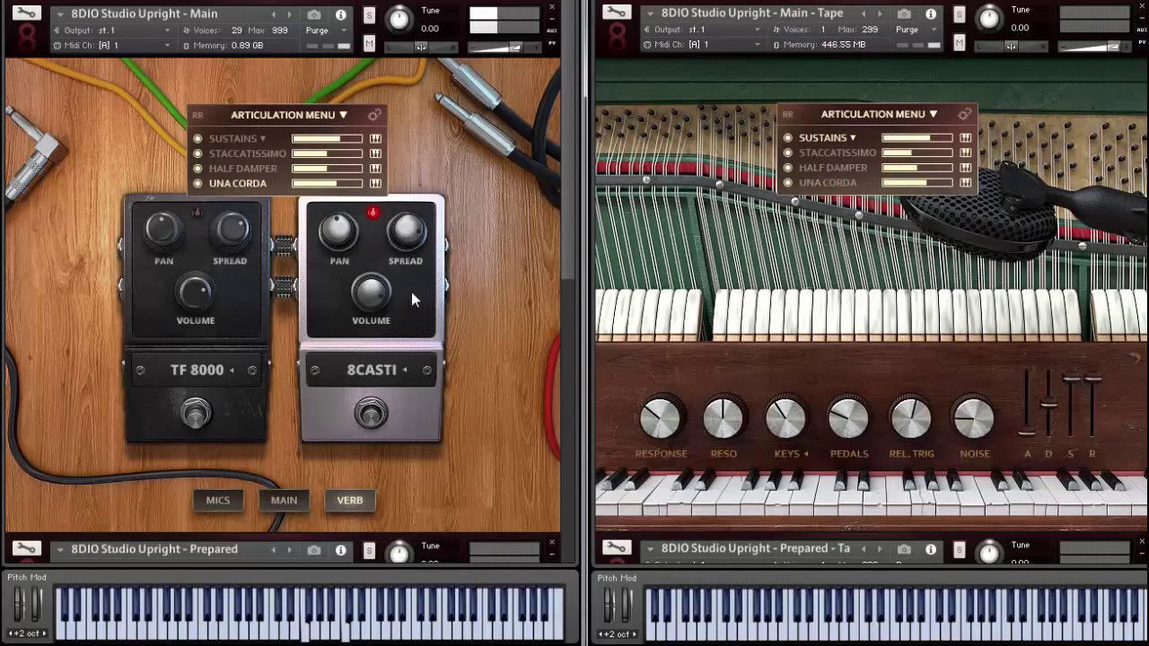
{"action": "left_click_drag", "start_coordinate": [370, 296], "coordinate": [377, 287]}
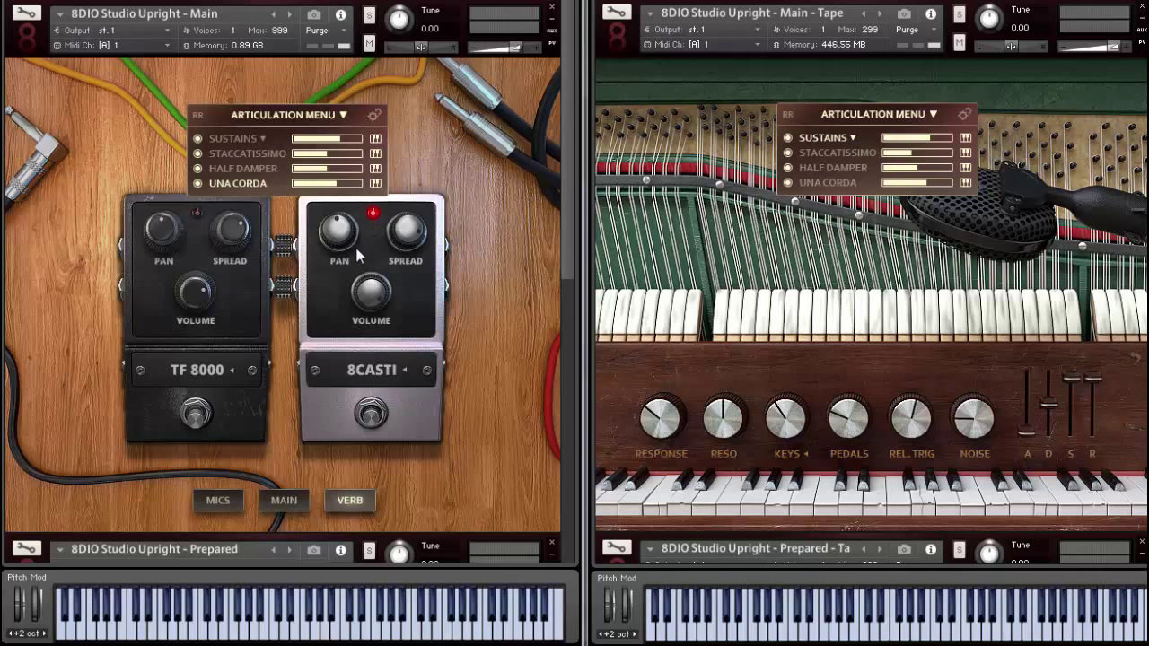
{"action": "mouse_move", "coordinate": [524, 134]}
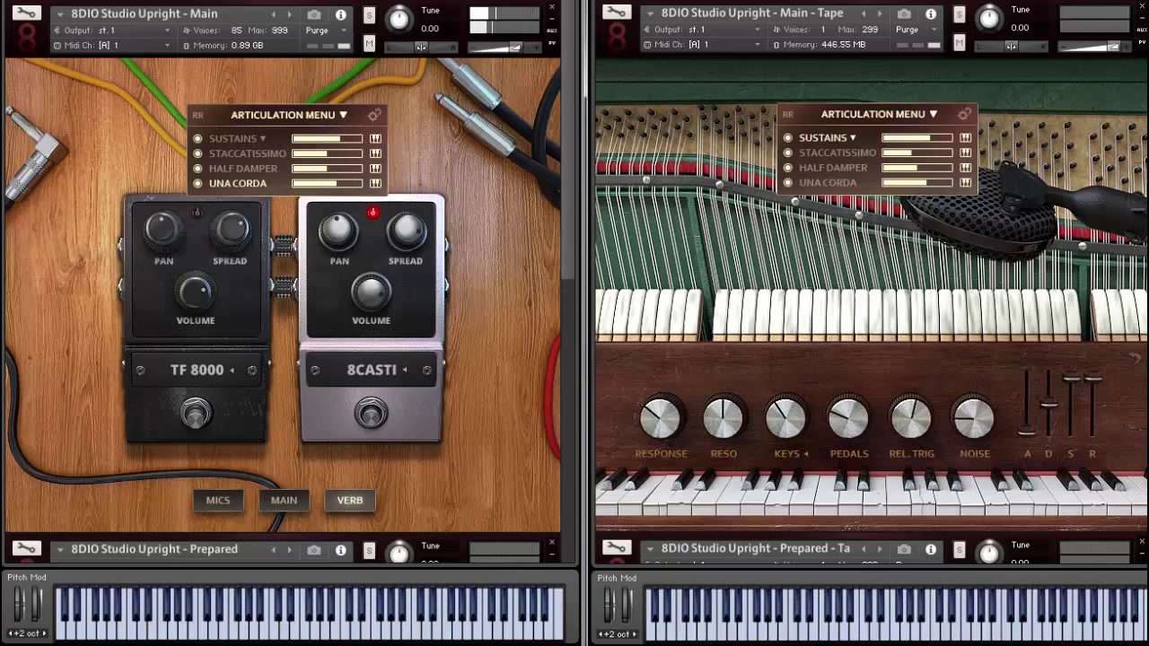
{"action": "left_click", "coordinate": [284, 499]}
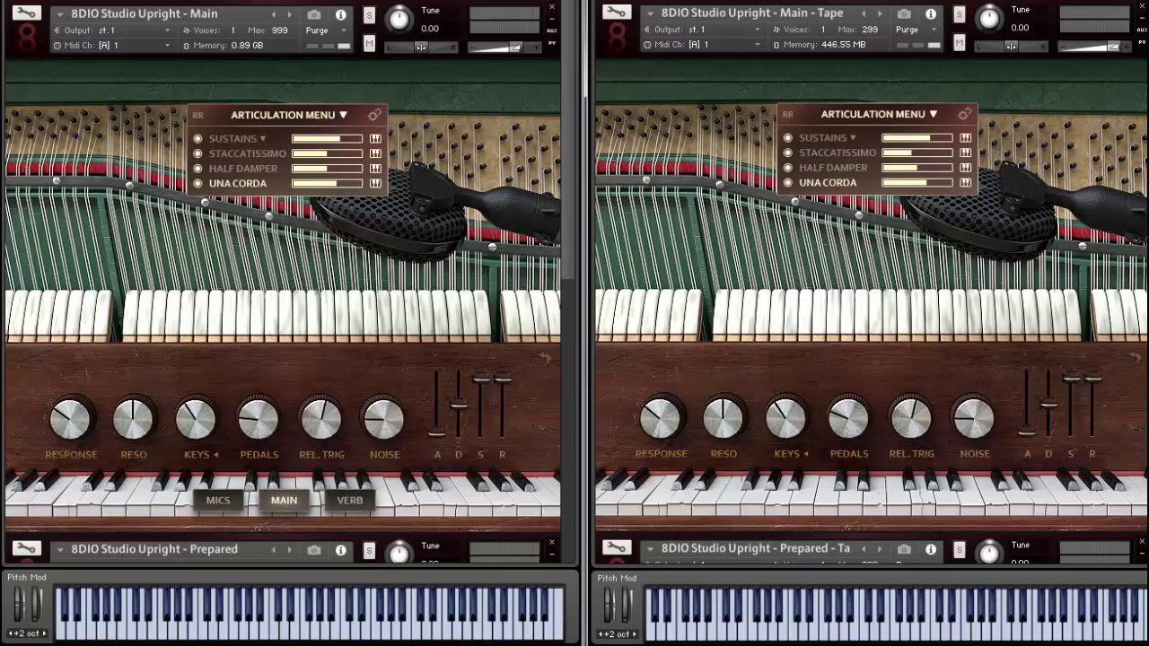
{"action": "mouse_move", "coordinate": [349, 70]}
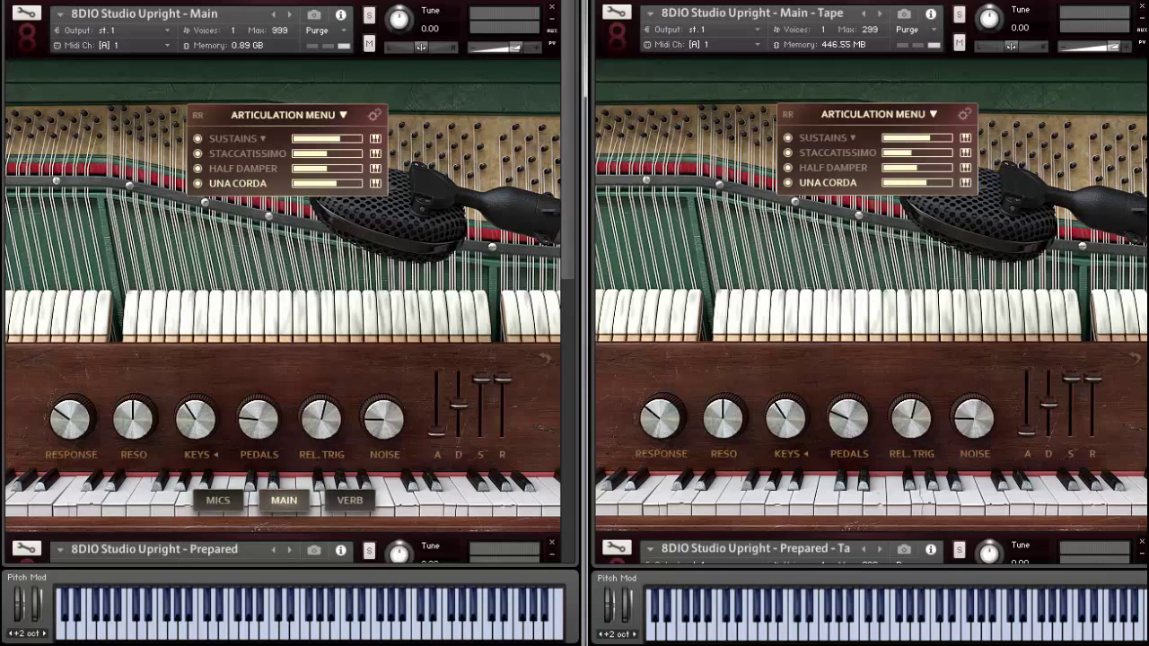
{"action": "mouse_move", "coordinate": [241, 451]}
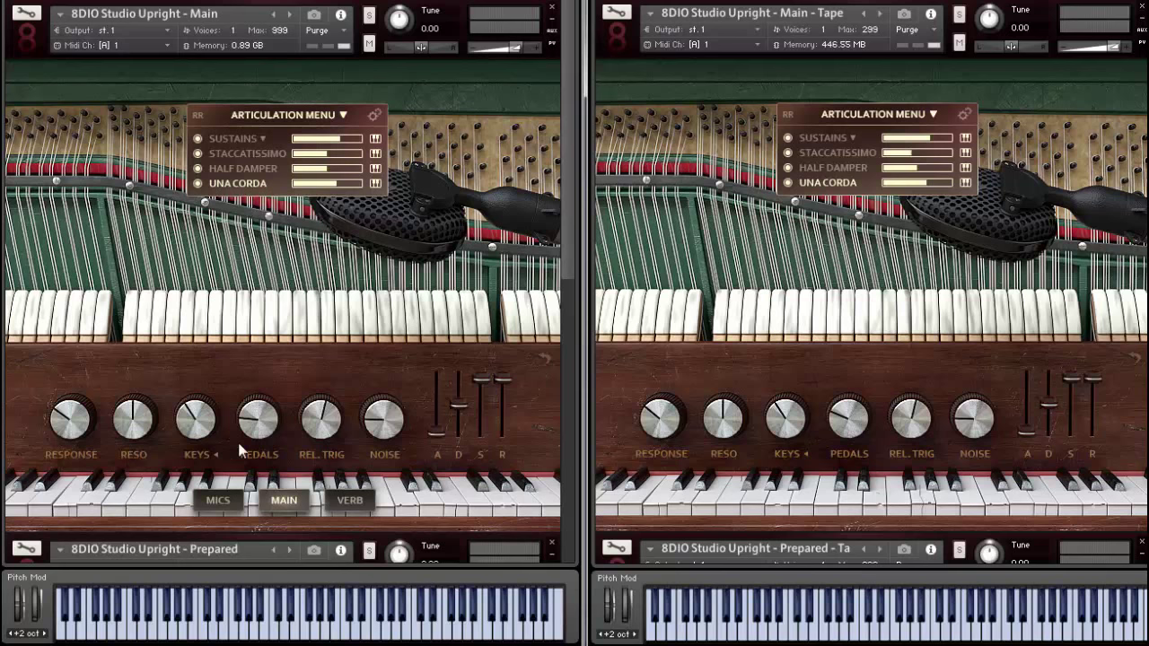
Show the Main piano's mic mixer with mix, hammers, player, rear, room and ambient channels
{"action": "left_click", "coordinate": [218, 499]}
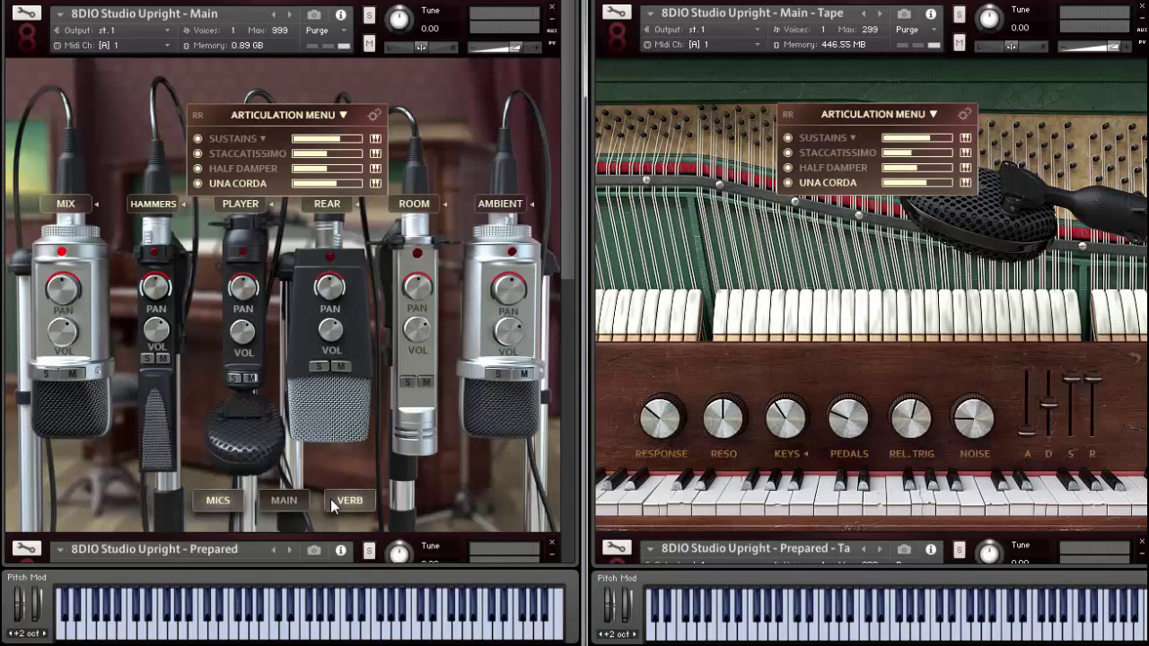
{"action": "left_click", "coordinate": [284, 499]}
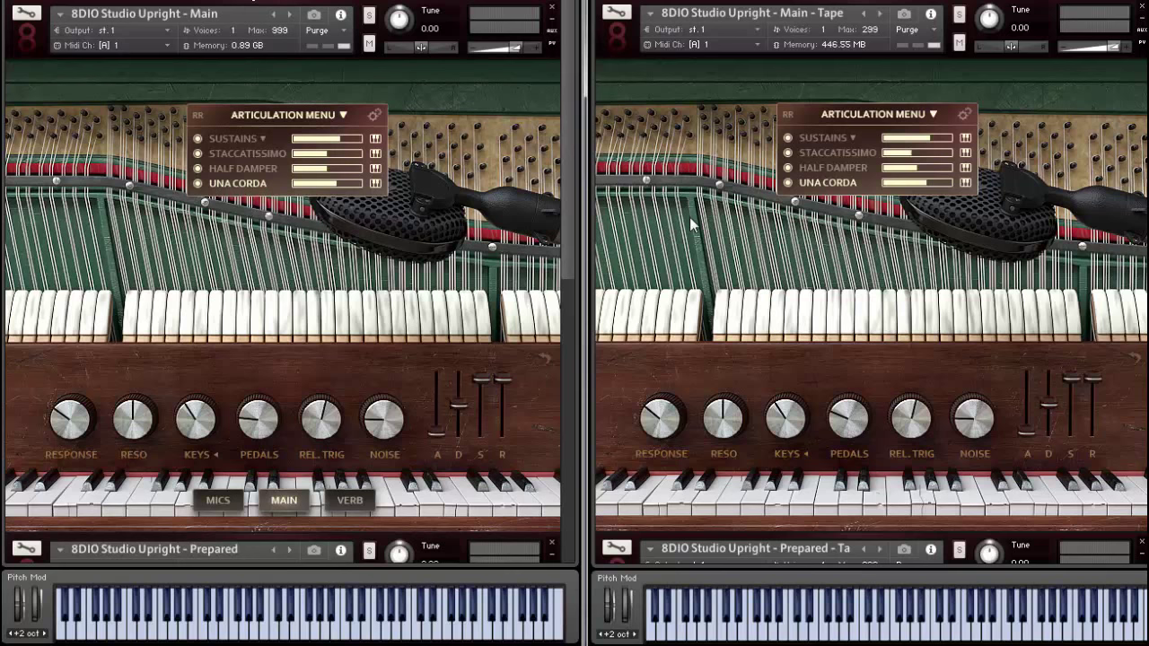
{"action": "mouse_move", "coordinate": [907, 240]}
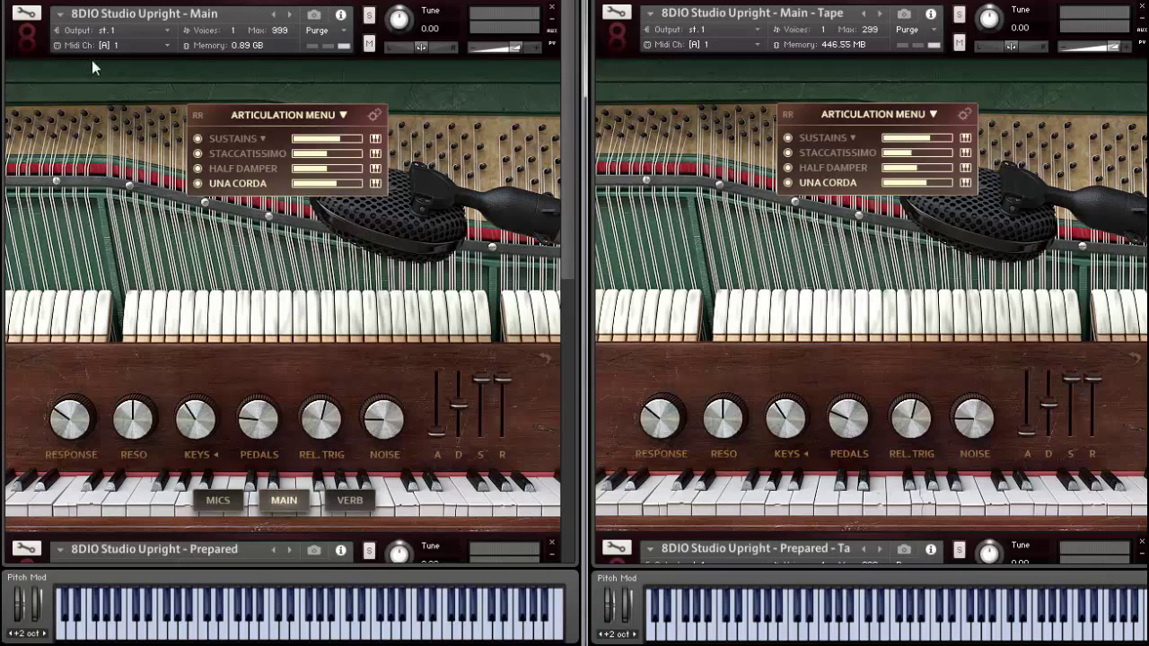
{"action": "mouse_move", "coordinate": [880, 206]}
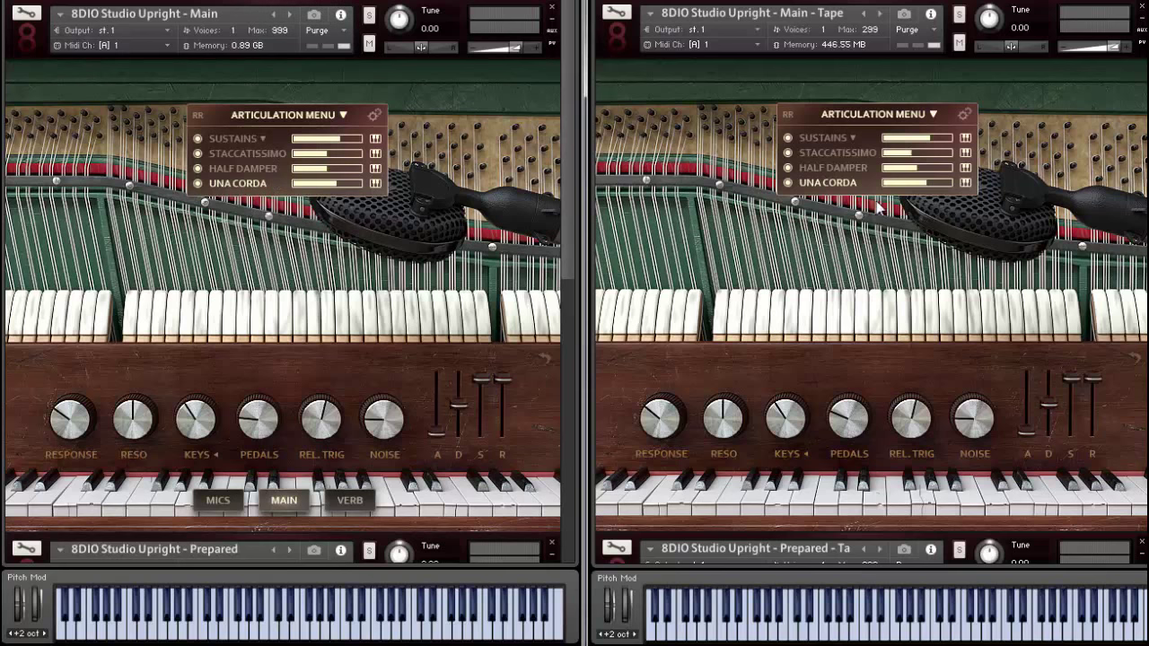
{"action": "mouse_move", "coordinate": [833, 262]}
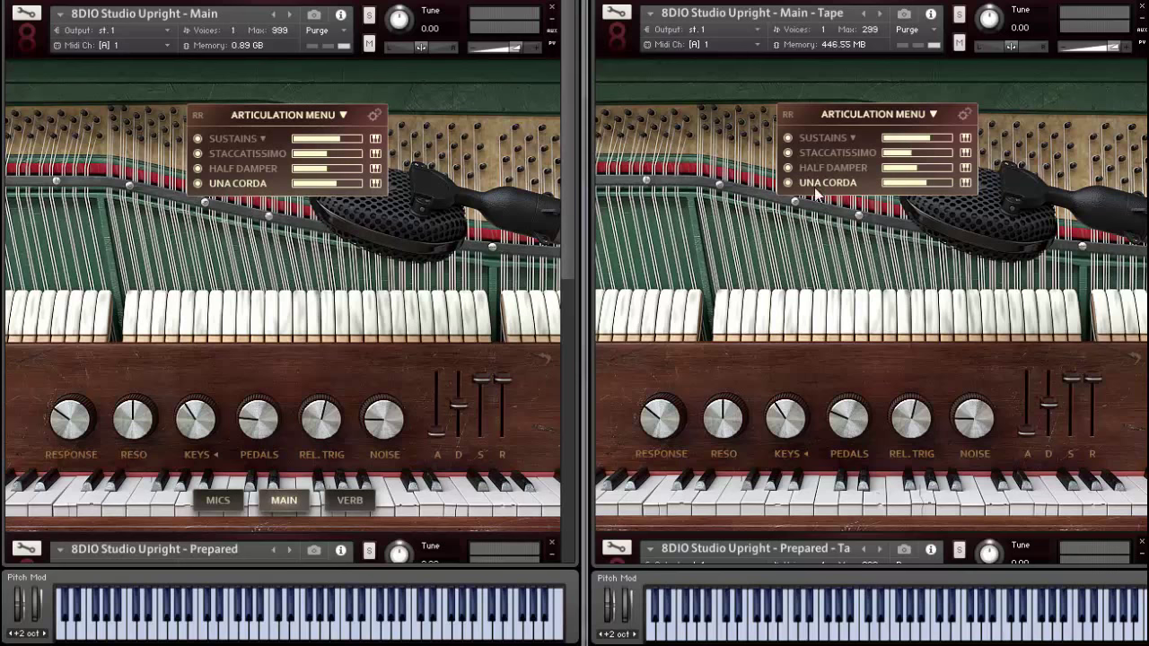
{"action": "mouse_move", "coordinate": [788, 237]}
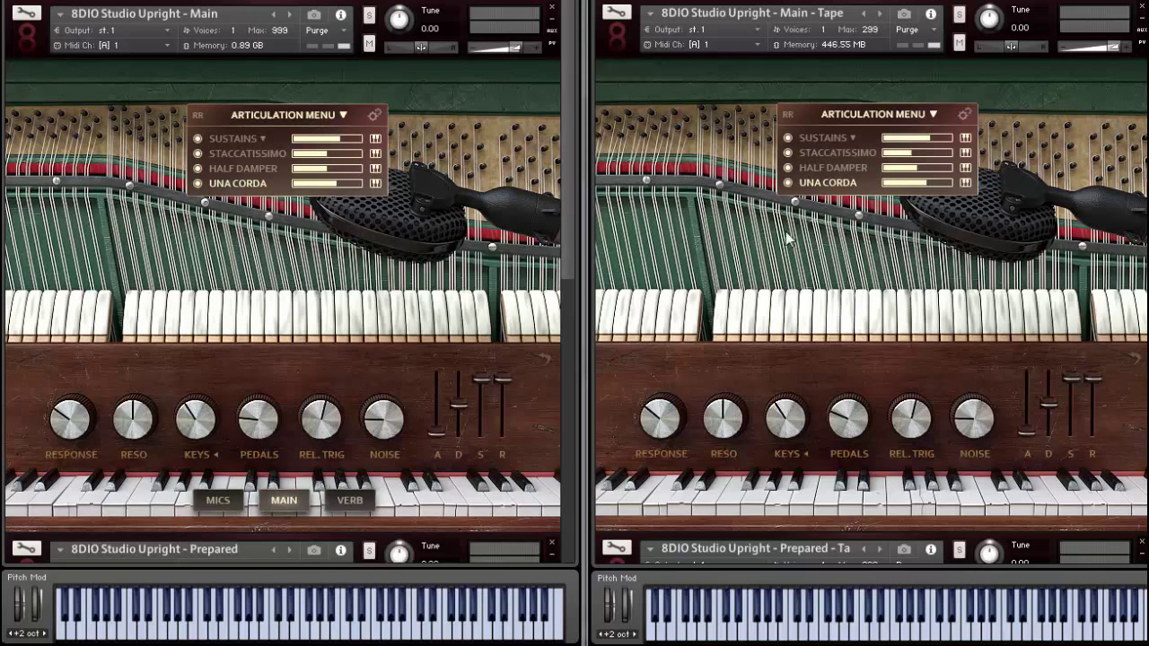
{"action": "mouse_move", "coordinate": [797, 298]}
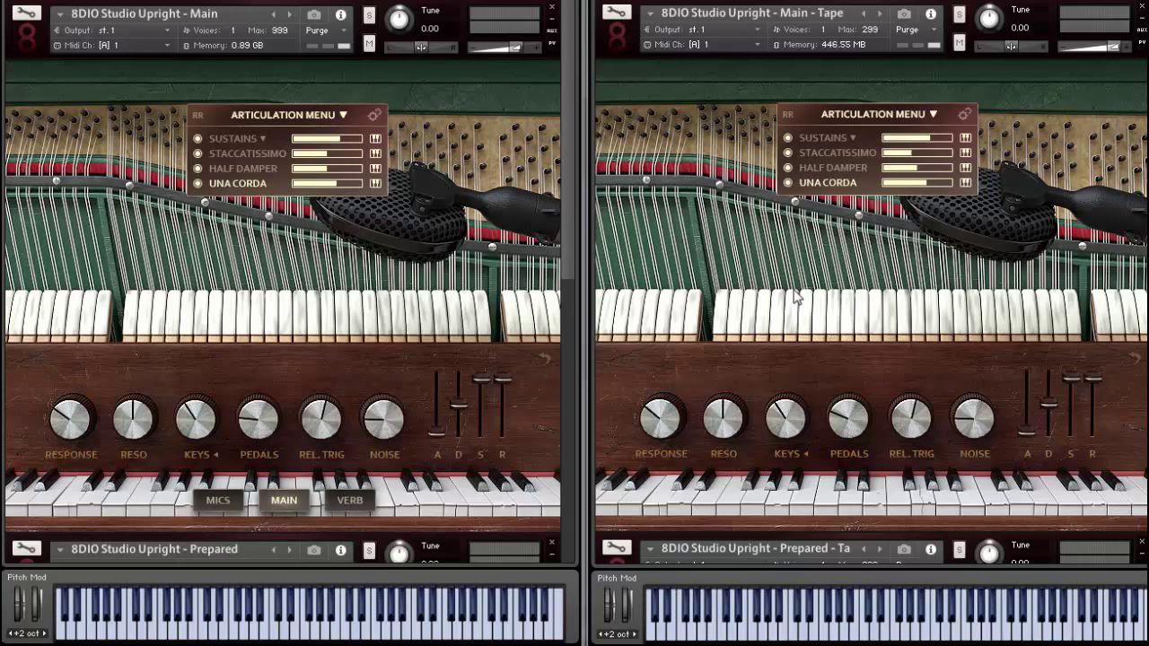
{"action": "mouse_move", "coordinate": [986, 158]}
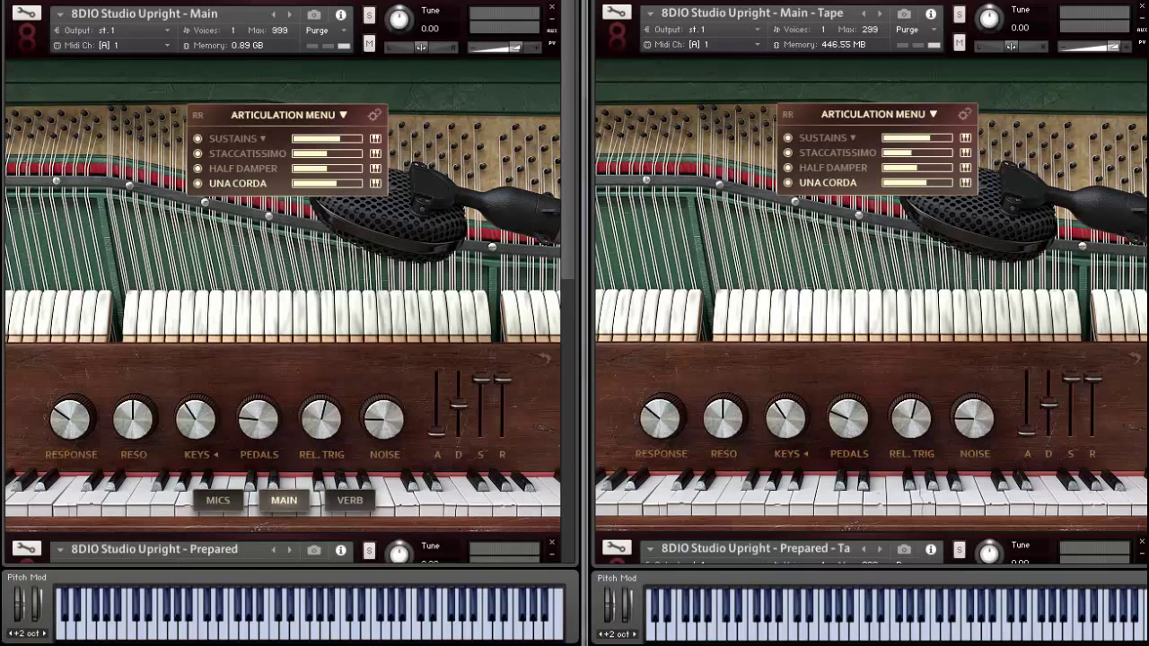
{"action": "mouse_move", "coordinate": [409, 465]}
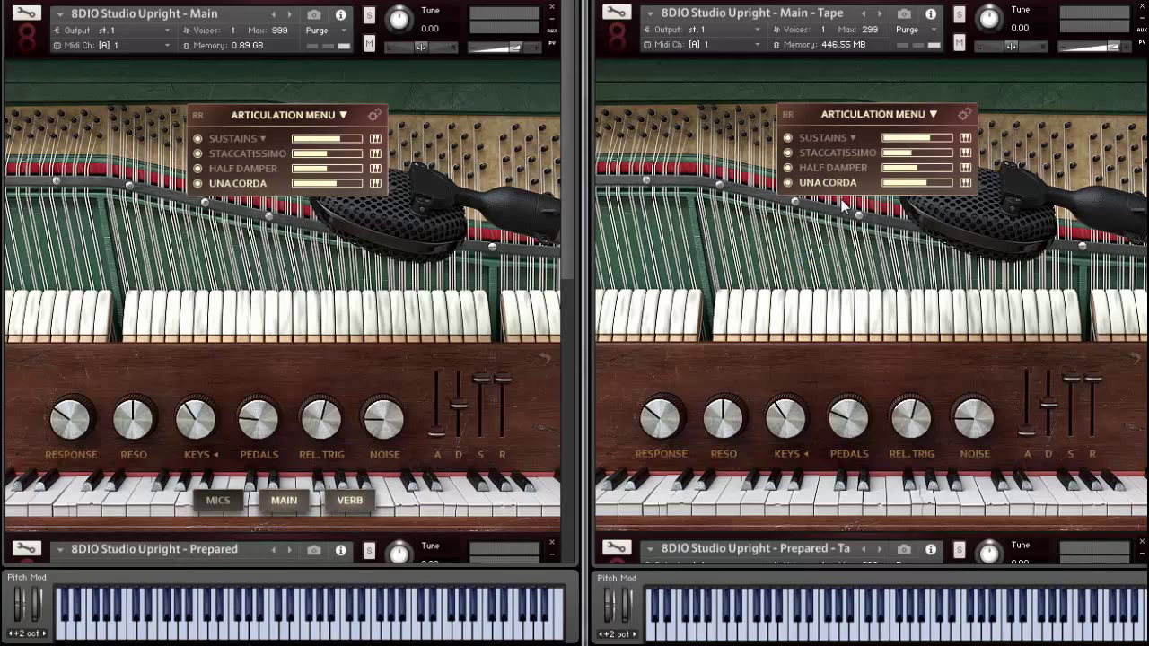
Glance at the Main piano's reverb pedals, then return to its Mix, Hammers, Player, Rear, Room and Ambient mic mixer
{"action": "left_click", "coordinate": [348, 499]}
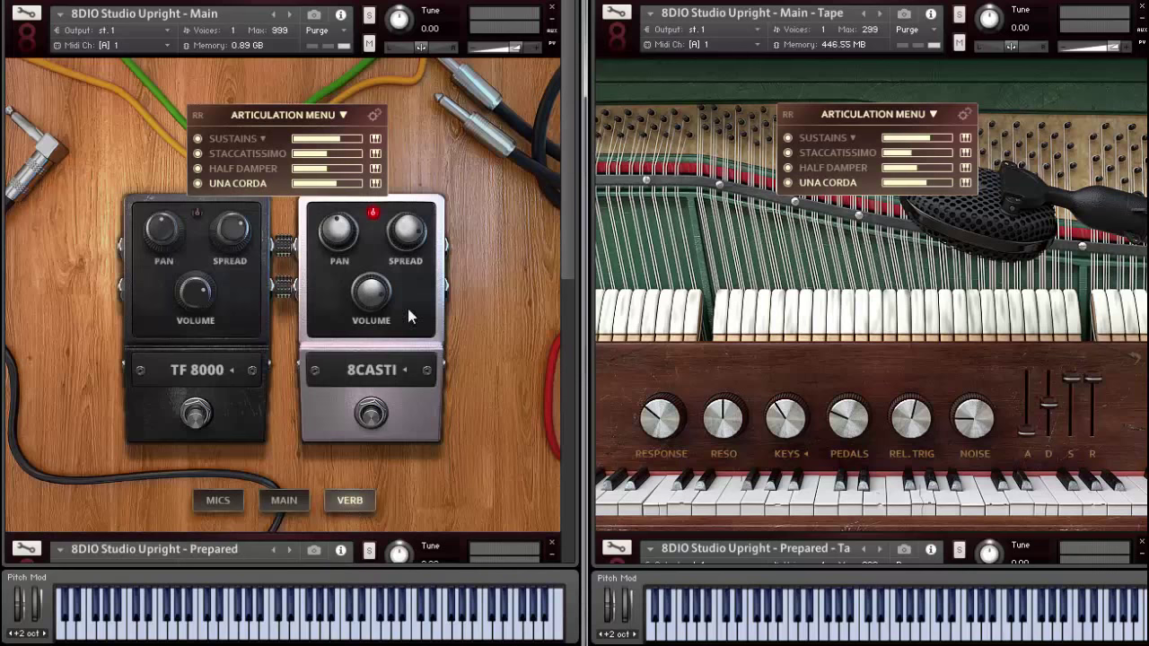
{"action": "left_click", "coordinate": [217, 500]}
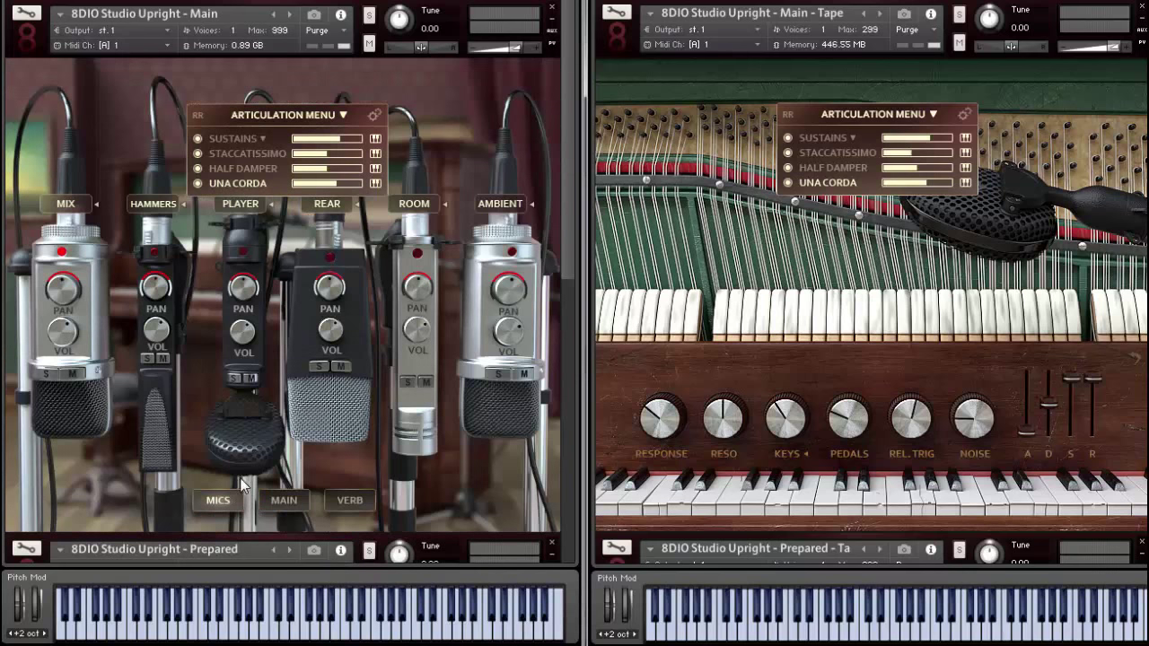
{"action": "mouse_move", "coordinate": [150, 259]}
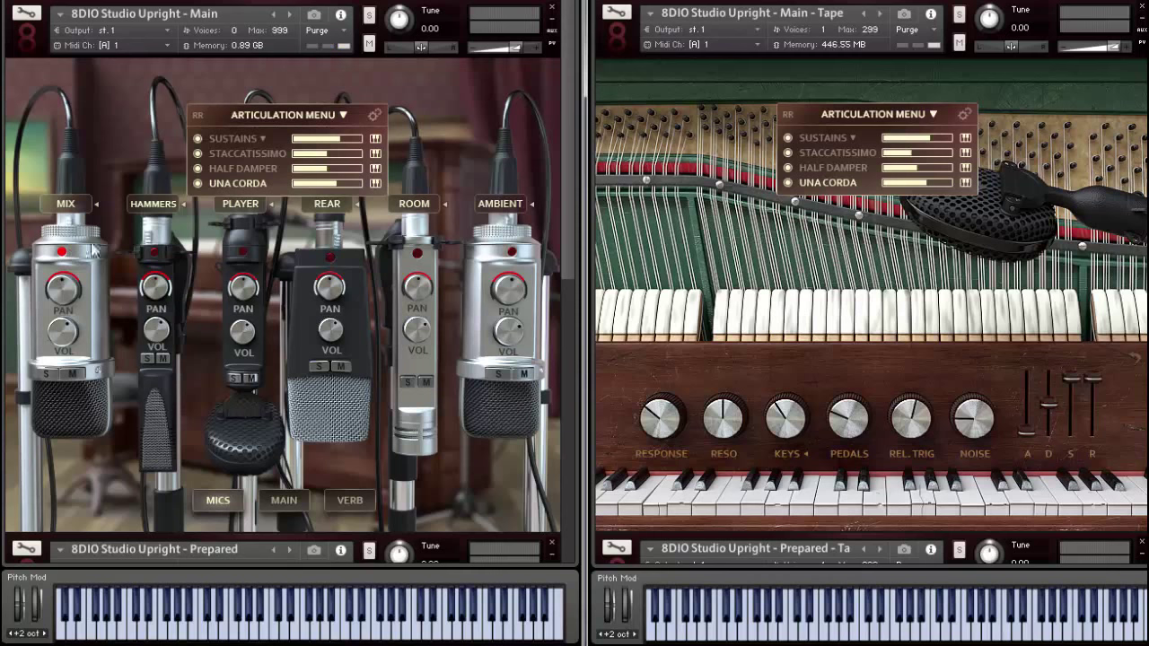
{"action": "mouse_move", "coordinate": [25, 294]}
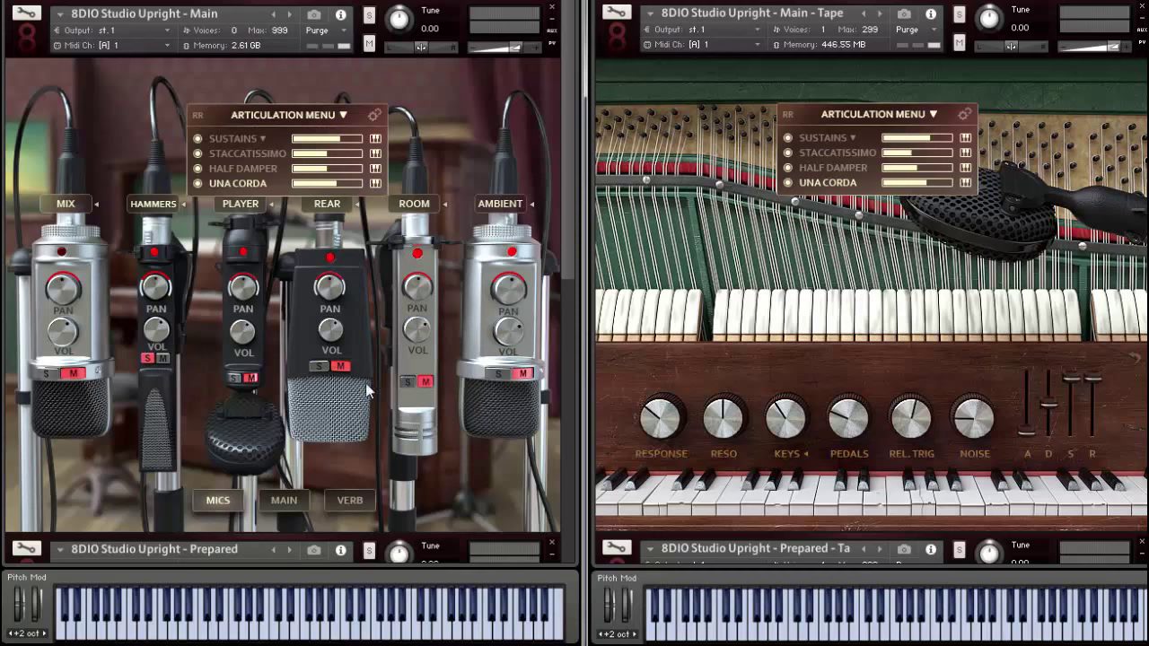
{"action": "mouse_move", "coordinate": [484, 261]}
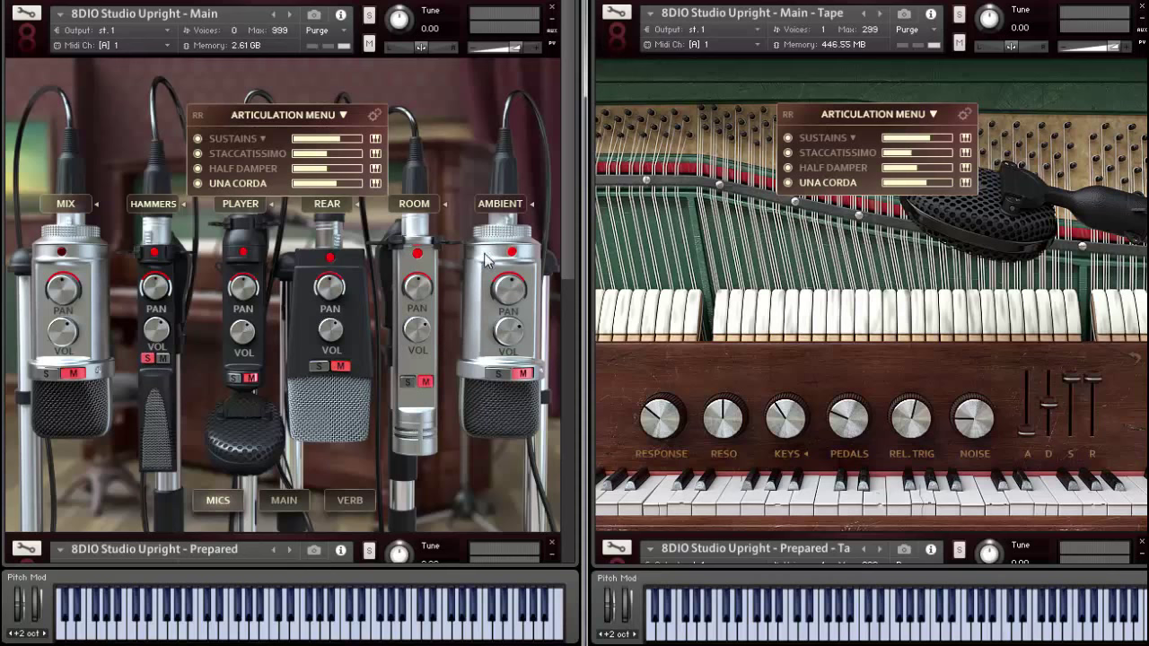
{"action": "mouse_move", "coordinate": [476, 273]}
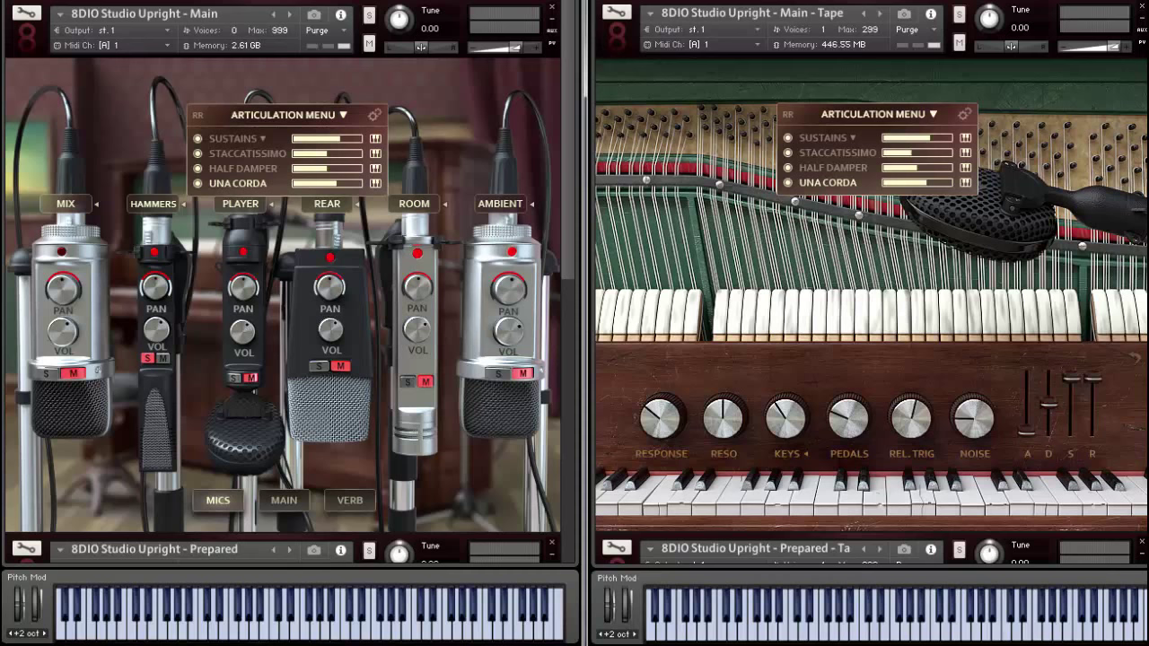
{"action": "mouse_move", "coordinate": [402, 464]}
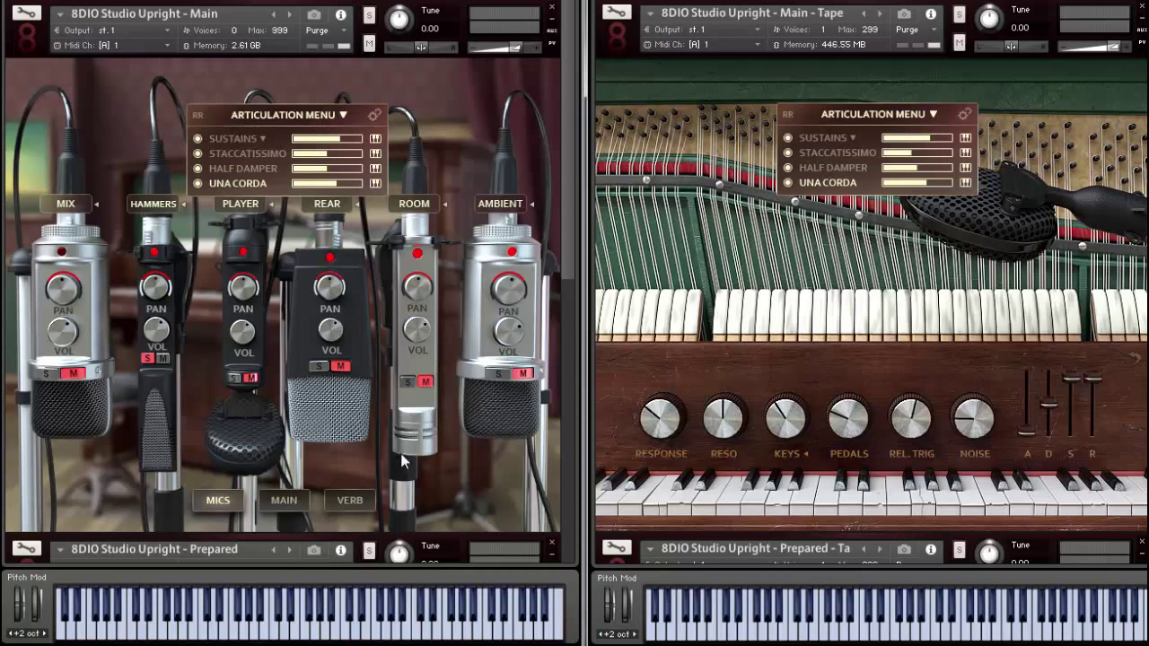
{"action": "mouse_move", "coordinate": [215, 399]}
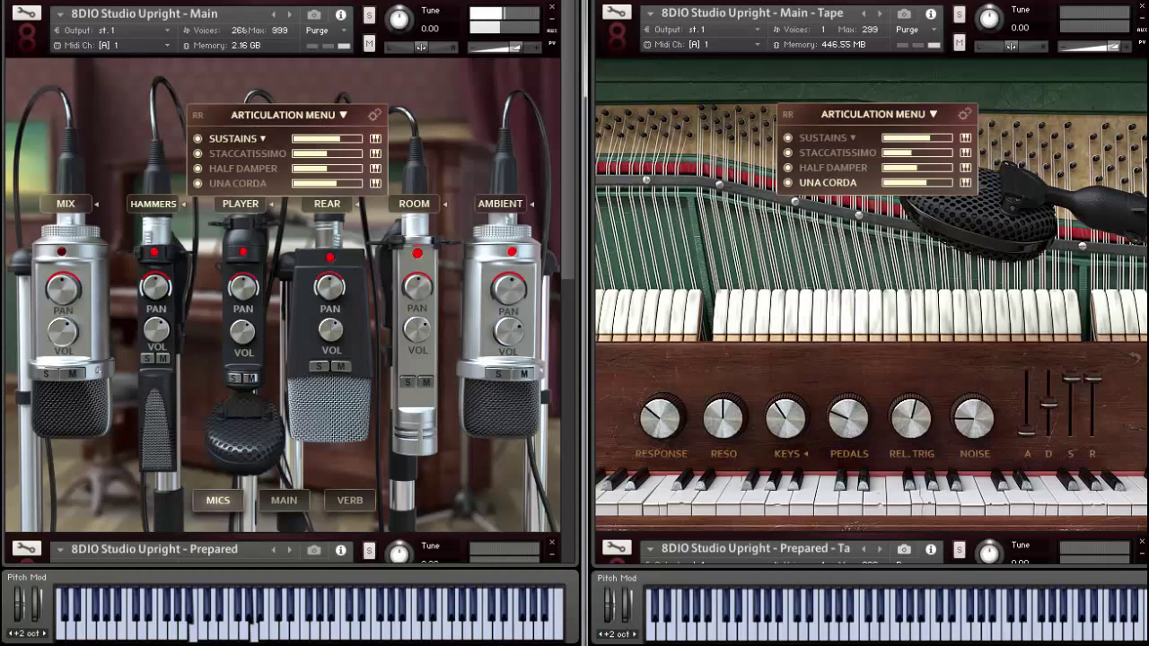
Collapse the Main instrument and expand 8DIO Studio Upright - Prepared on its mic mixer page
{"action": "left_click", "coordinate": [162, 359]}
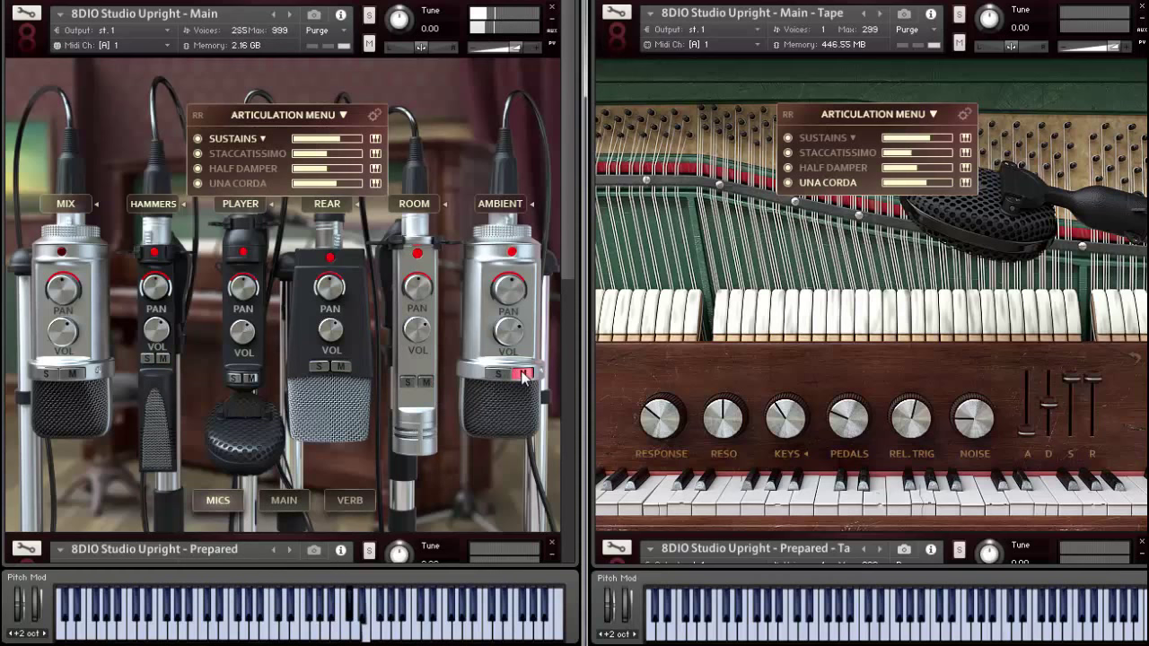
{"action": "left_click", "coordinate": [525, 375]}
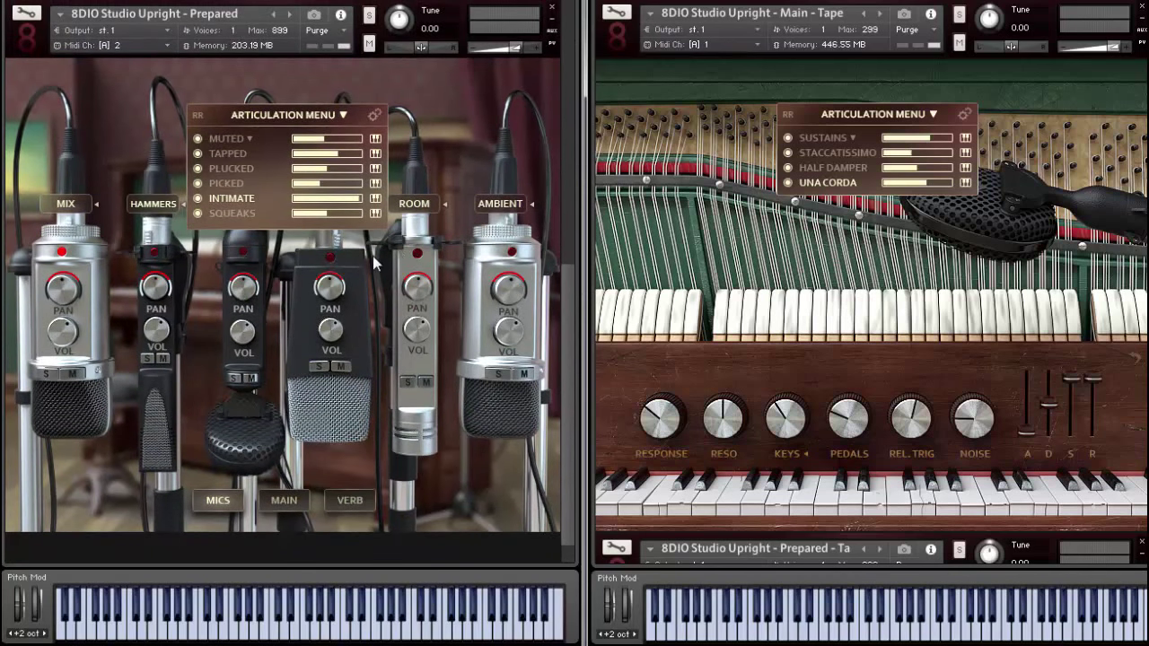
{"action": "left_click", "coordinate": [284, 499]}
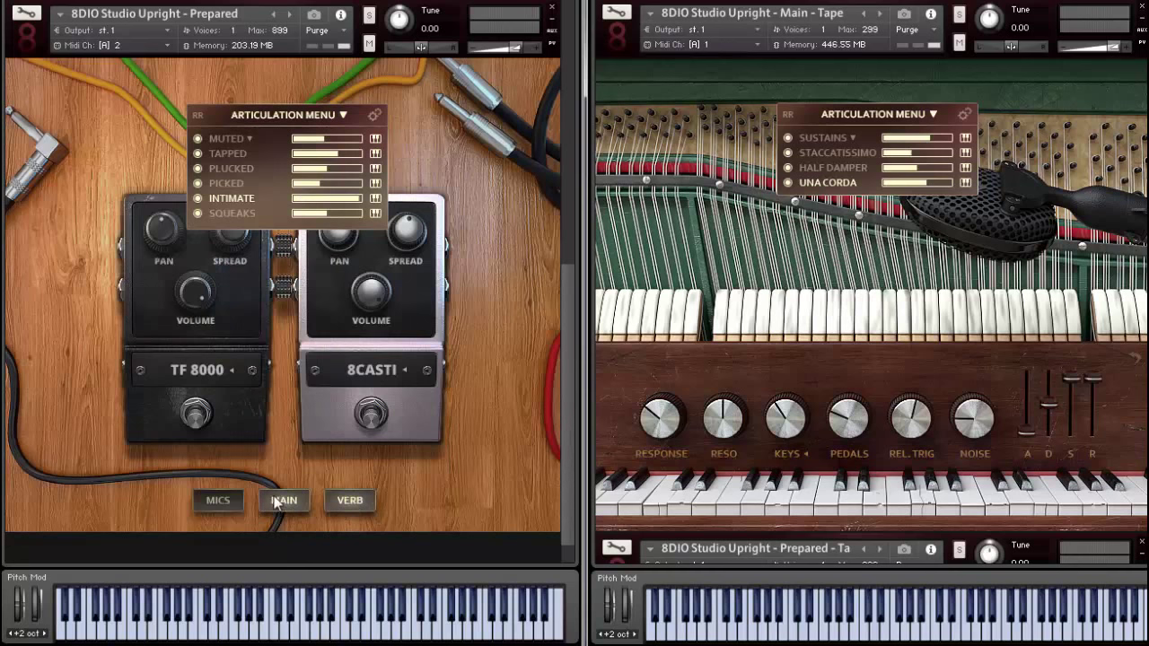
{"action": "left_click", "coordinate": [217, 499]}
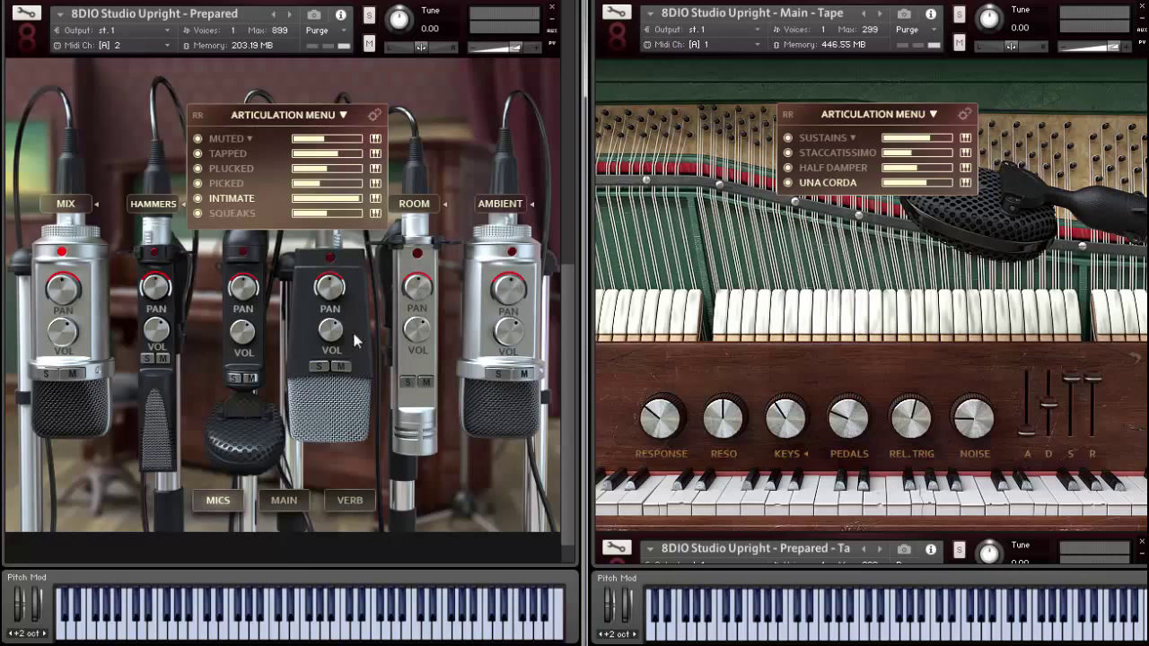
{"action": "mouse_move", "coordinate": [243, 216]}
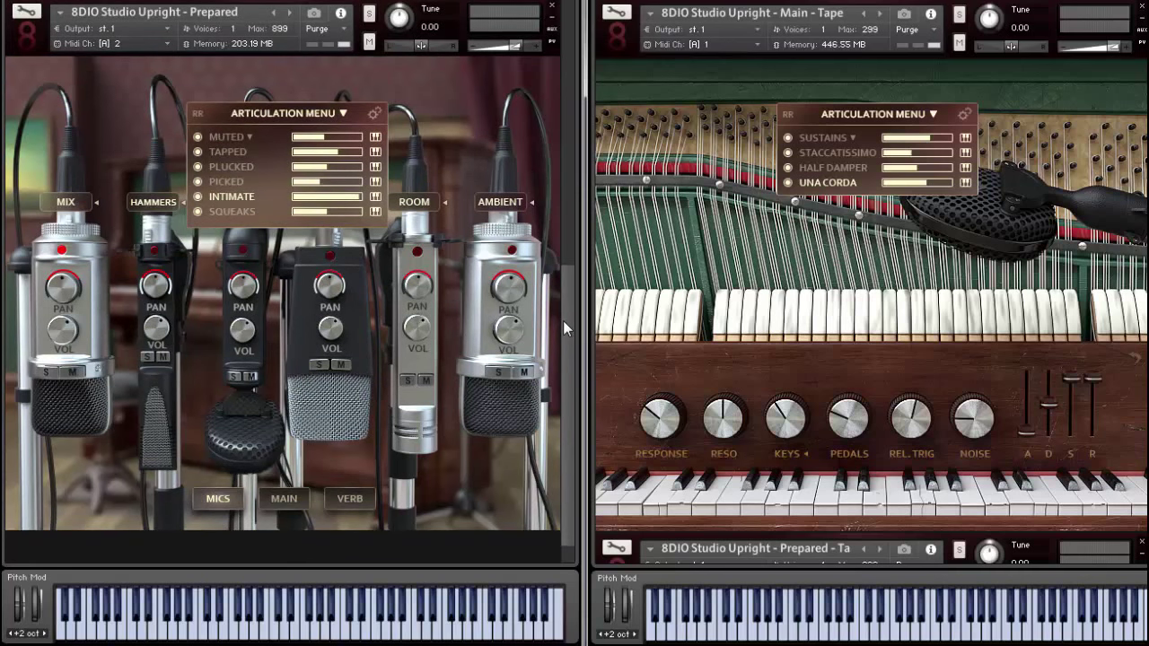
{"action": "mouse_move", "coordinate": [575, 337]}
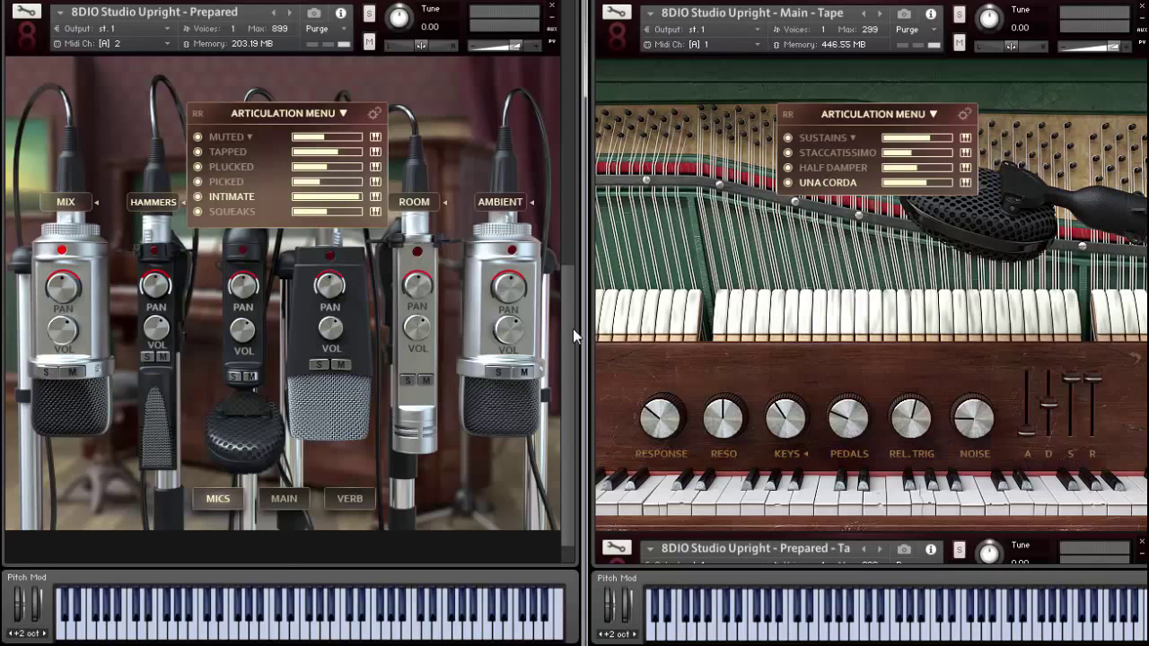